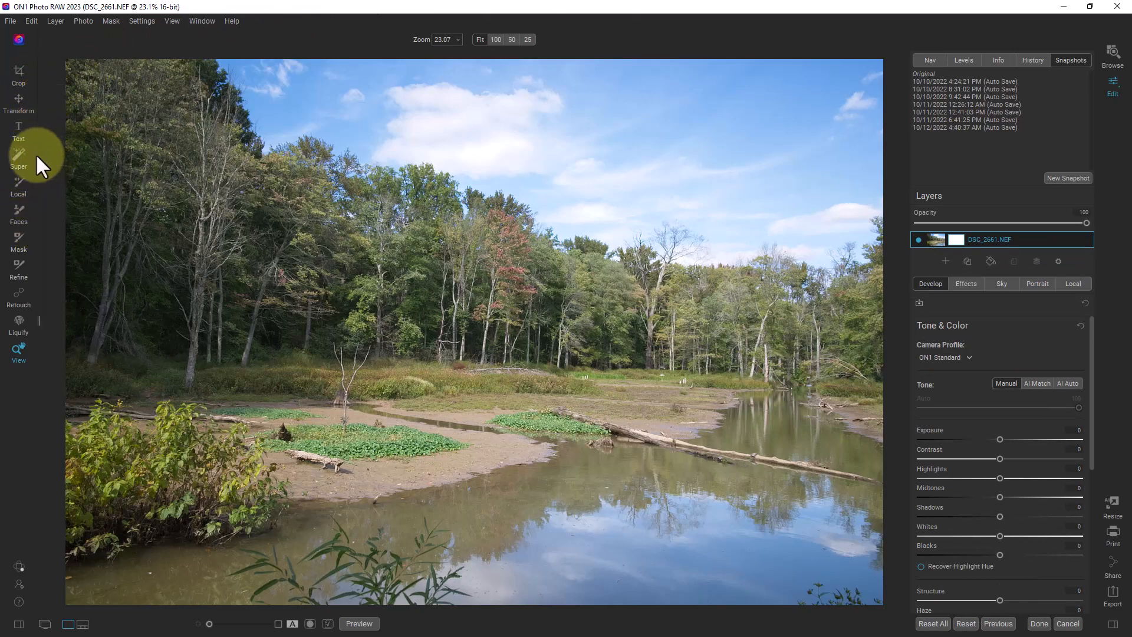
{"action": "mouse_move", "coordinate": [18, 171]}
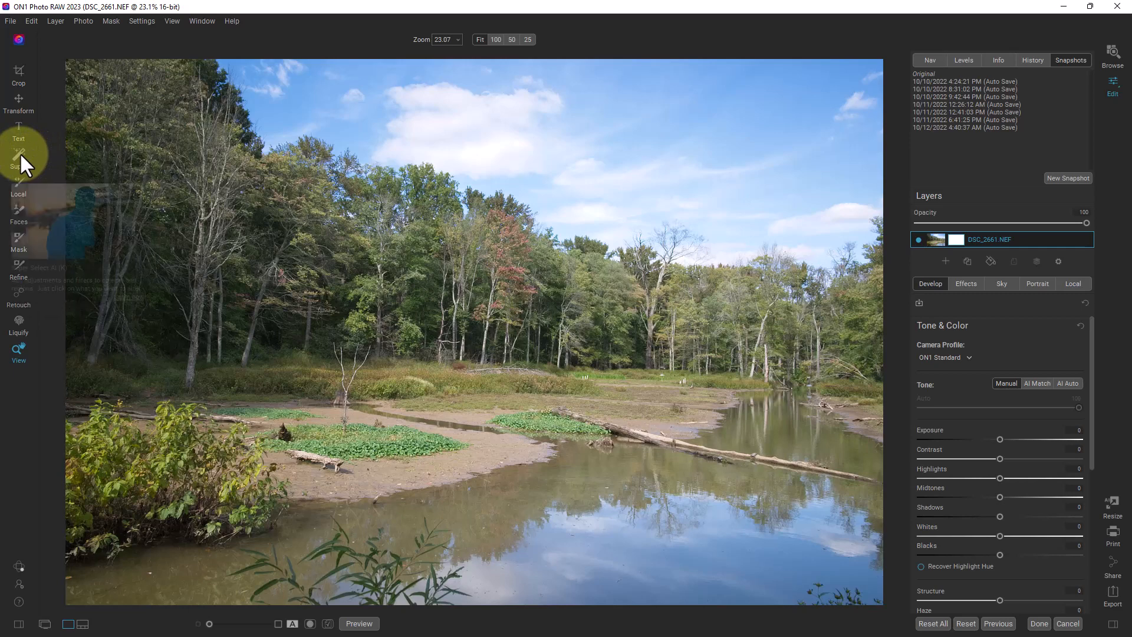
Step: Switch to the Super Select tool to preview regions like the sky
{"action": "left_click", "coordinate": [18, 159]}
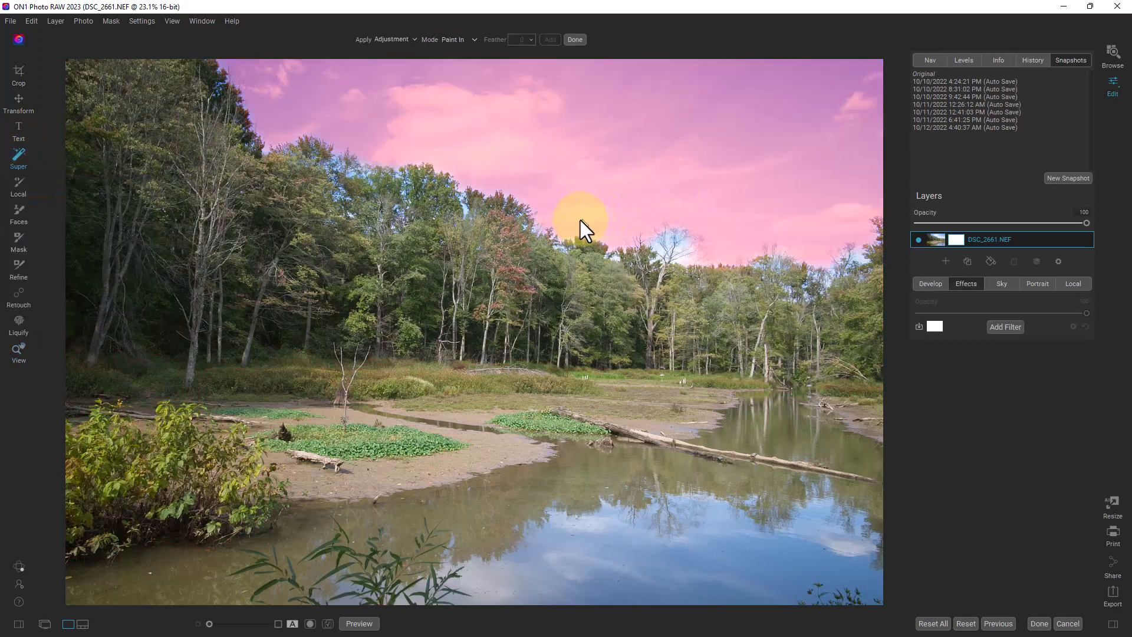
Step: Preview the trees, water and marsh regions, then select the trees and left-hand bush
{"action": "left_click_drag", "start_coordinate": [585, 224], "coordinate": [549, 296]}
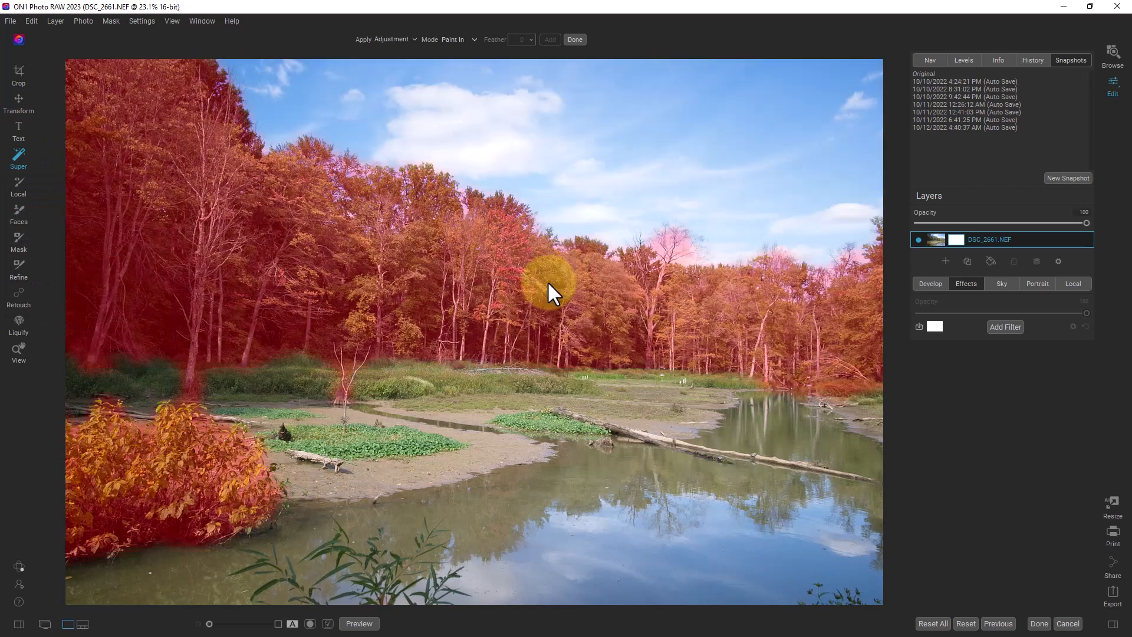
{"action": "left_click_drag", "start_coordinate": [549, 282], "coordinate": [743, 463]}
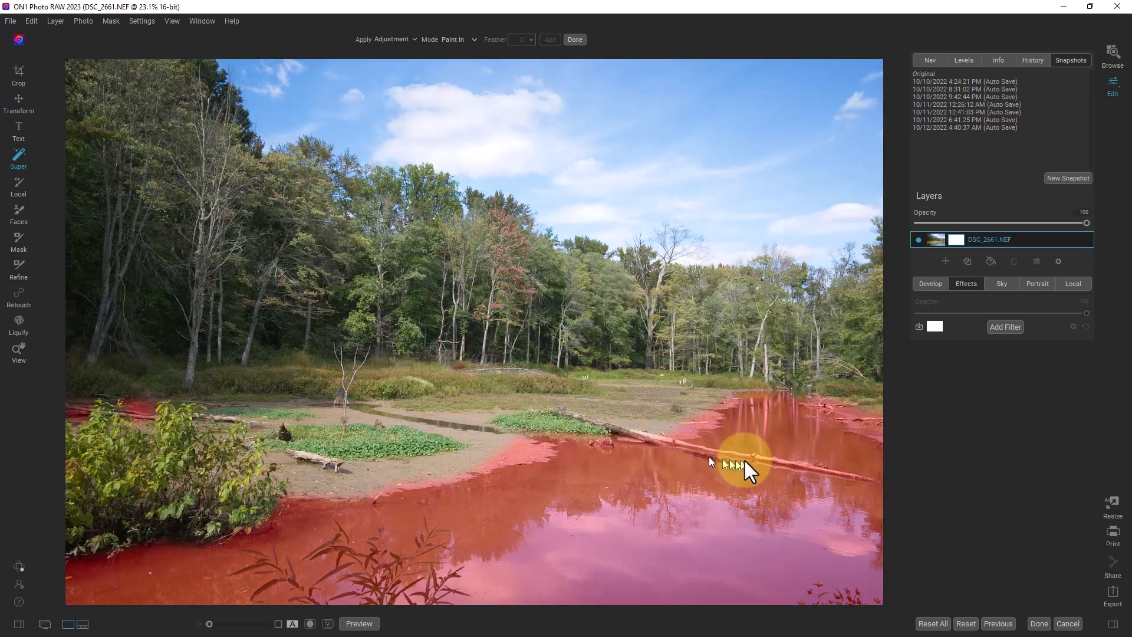
{"action": "left_click_drag", "start_coordinate": [743, 462], "coordinate": [556, 451]}
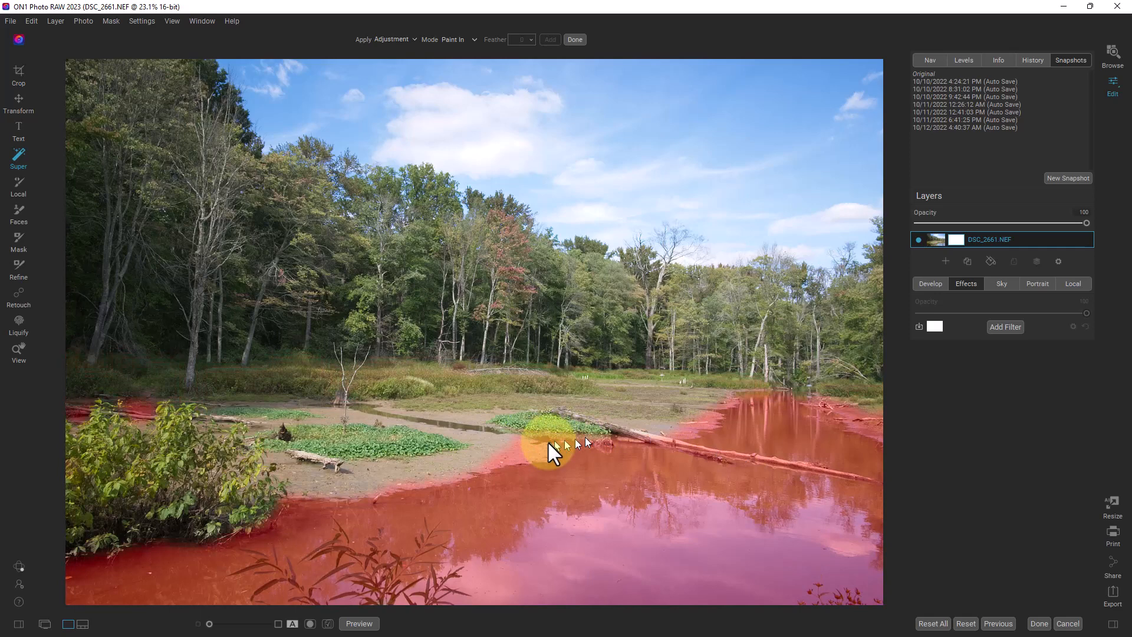
{"action": "left_click_drag", "start_coordinate": [549, 452], "coordinate": [386, 462]}
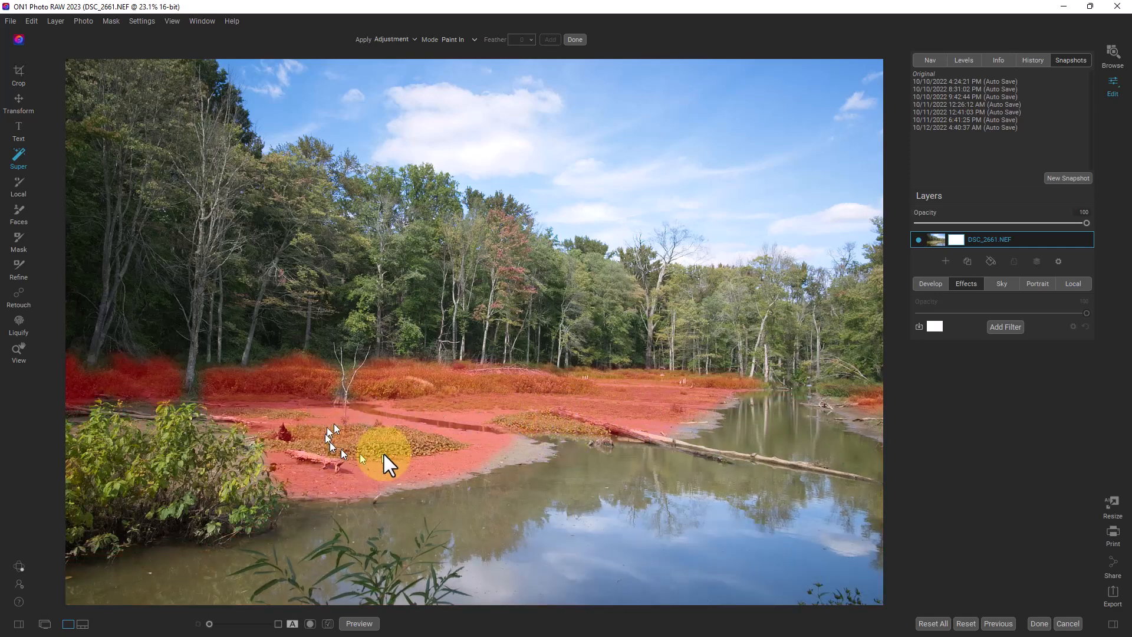
{"action": "left_click_drag", "start_coordinate": [389, 462], "coordinate": [560, 423]}
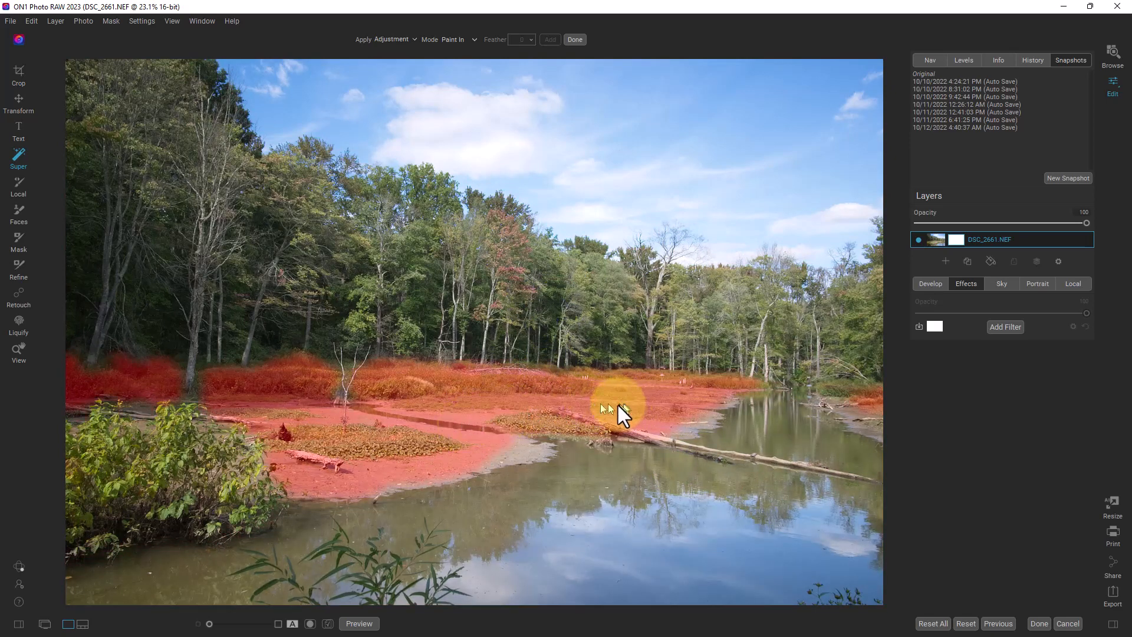
{"action": "left_click_drag", "start_coordinate": [617, 408], "coordinate": [693, 405]}
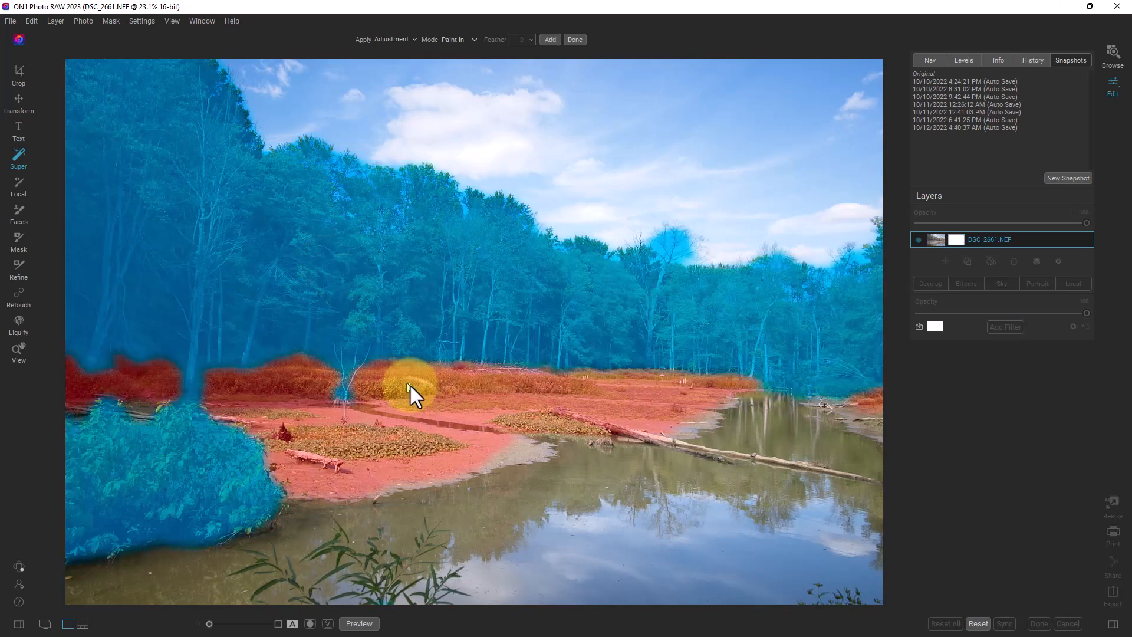
{"action": "left_click_drag", "start_coordinate": [415, 394], "coordinate": [444, 325]}
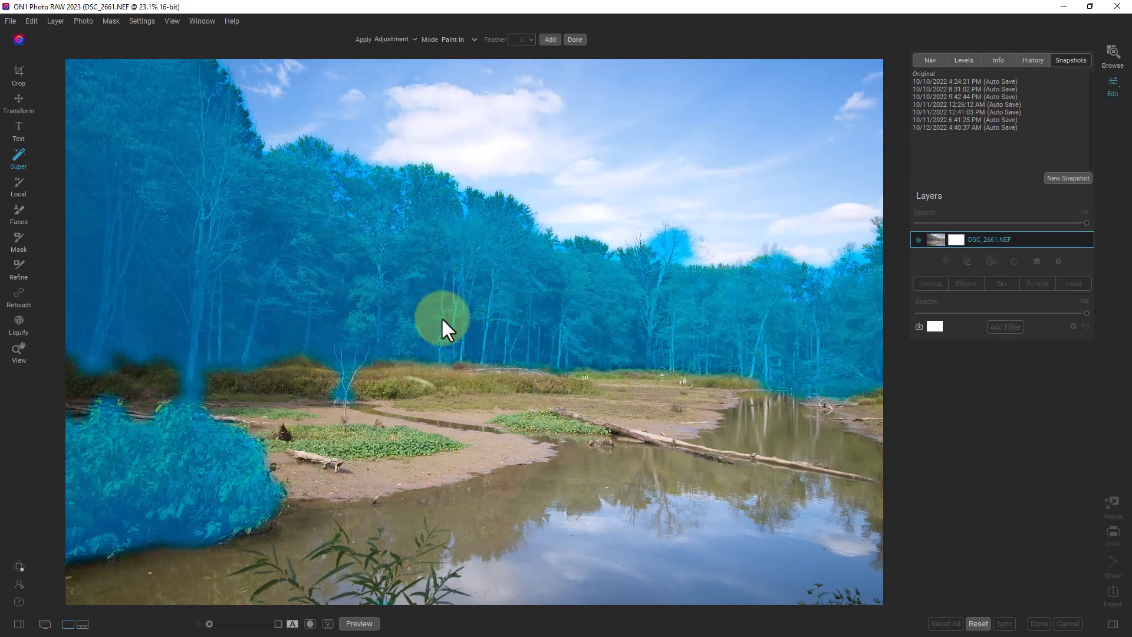
{"action": "left_click_drag", "start_coordinate": [444, 321], "coordinate": [466, 429]}
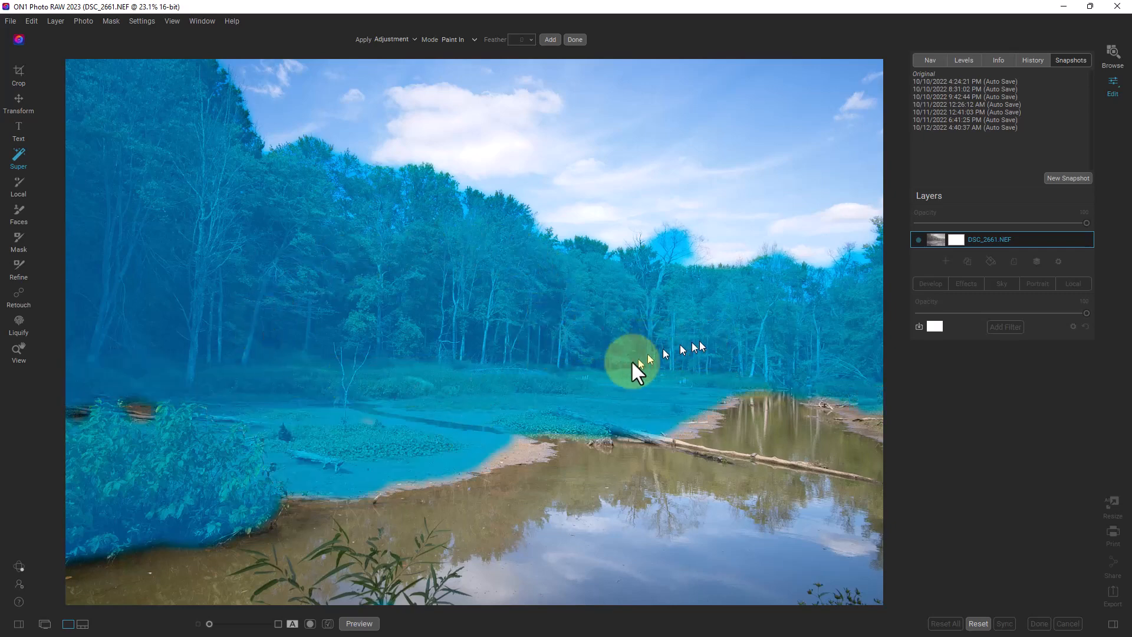
{"action": "left_click_drag", "start_coordinate": [636, 368], "coordinate": [444, 434]}
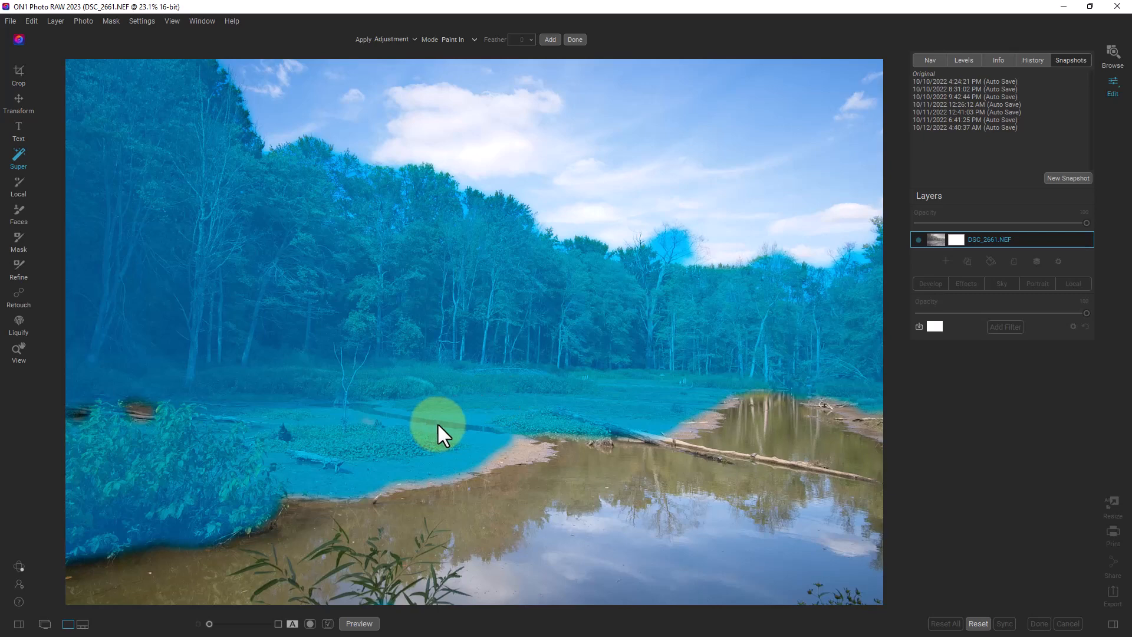
{"action": "left_click_drag", "start_coordinate": [441, 433], "coordinate": [520, 412]}
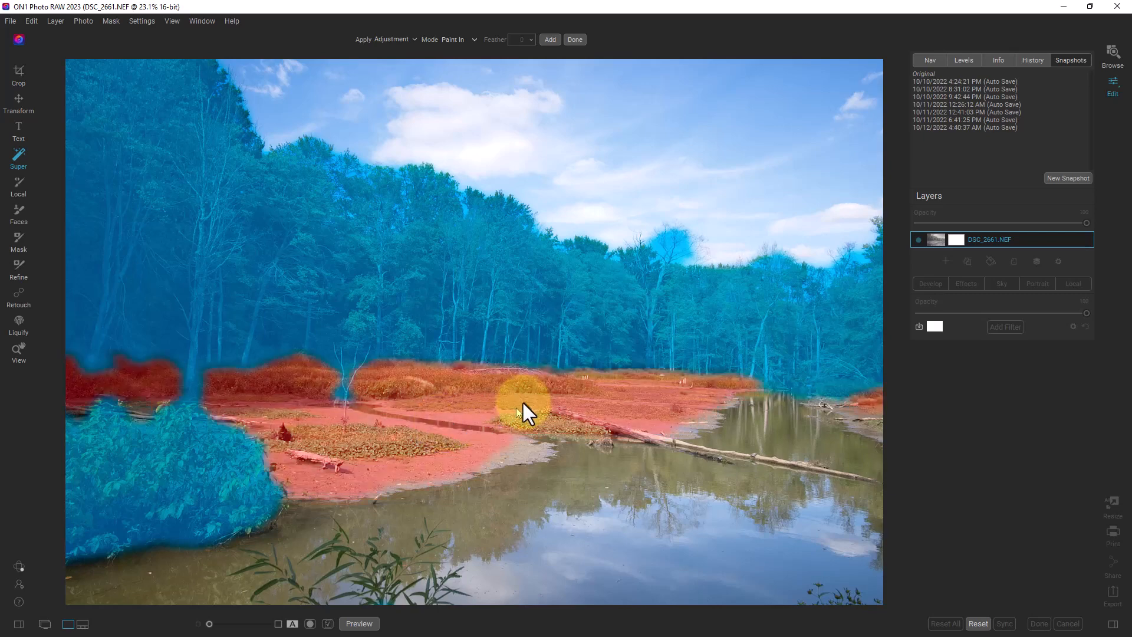
{"action": "left_click_drag", "start_coordinate": [527, 404], "coordinate": [578, 401]}
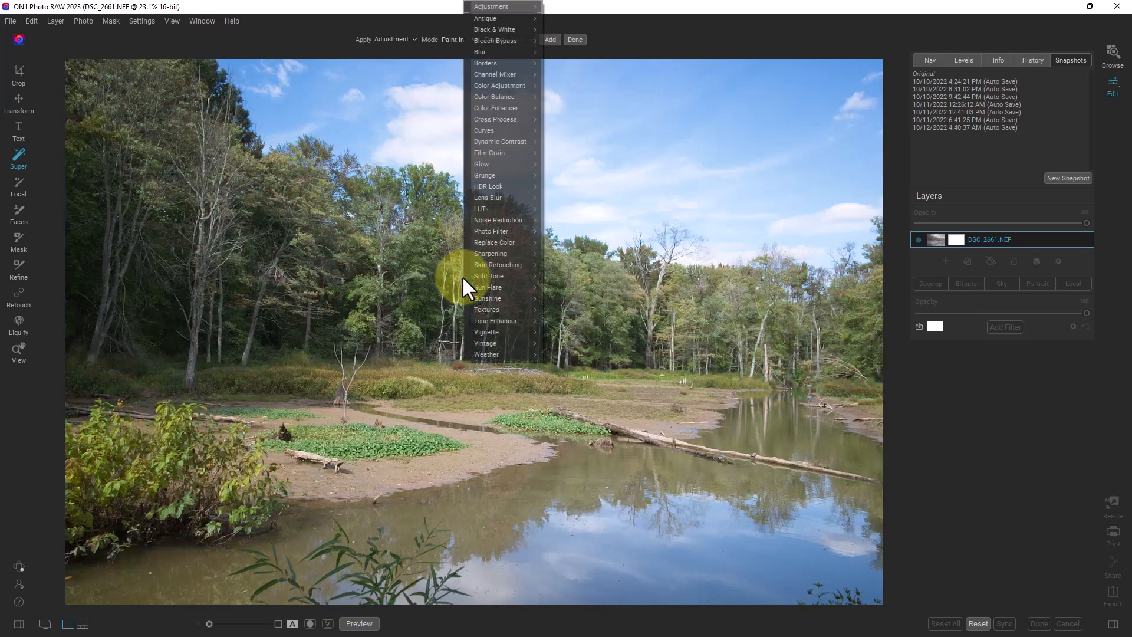
{"action": "mouse_move", "coordinate": [485, 63]}
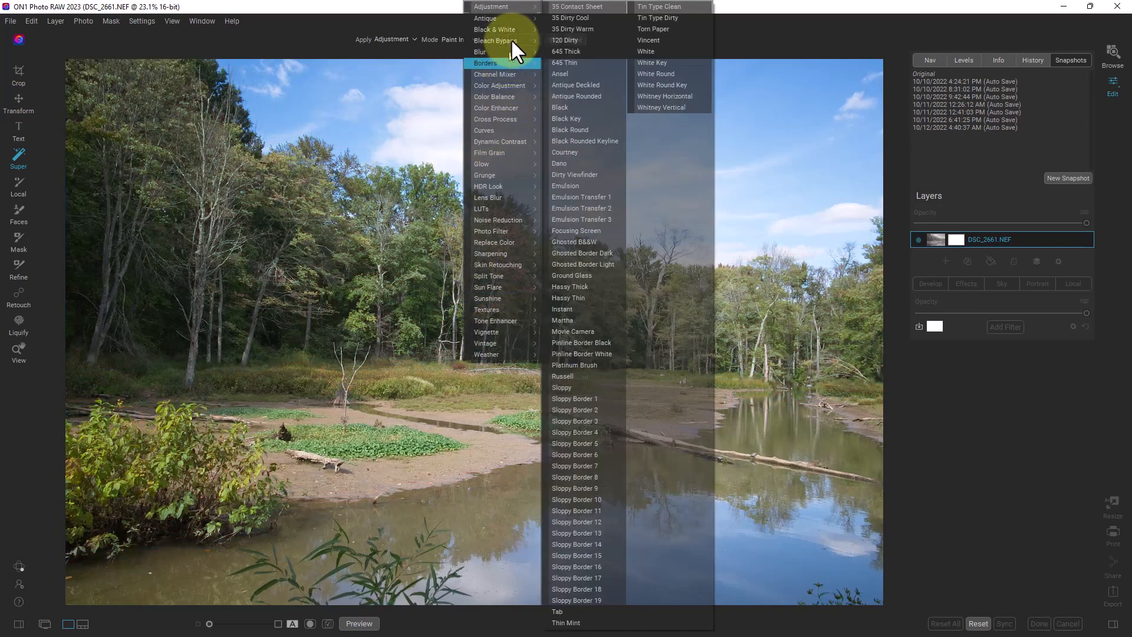
{"action": "mouse_move", "coordinate": [501, 18]}
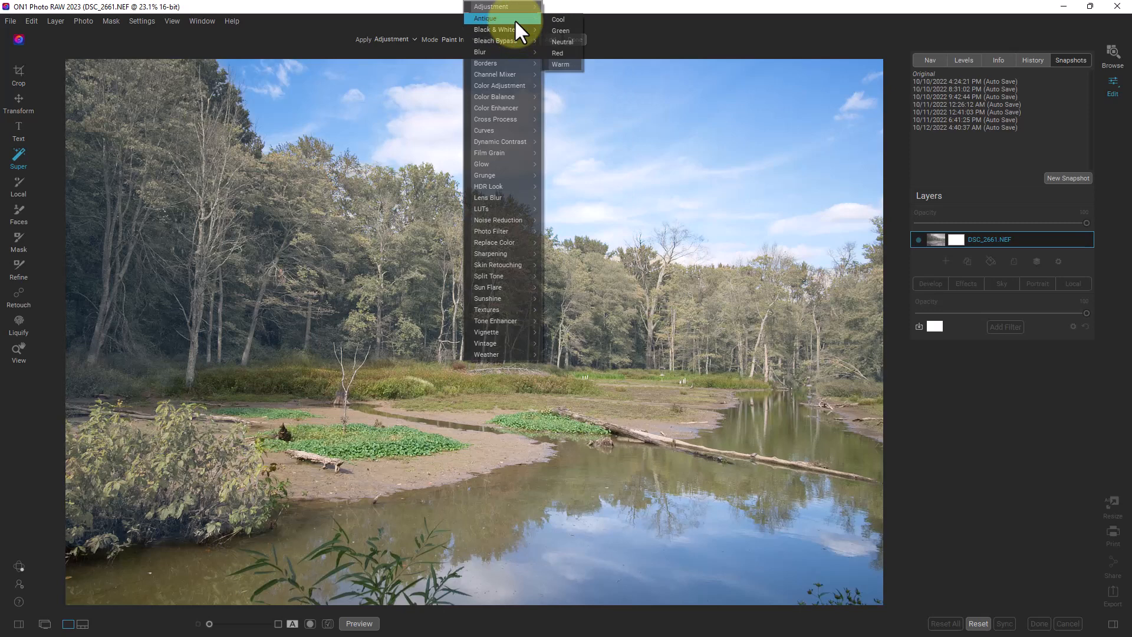
{"action": "mouse_move", "coordinate": [497, 7]}
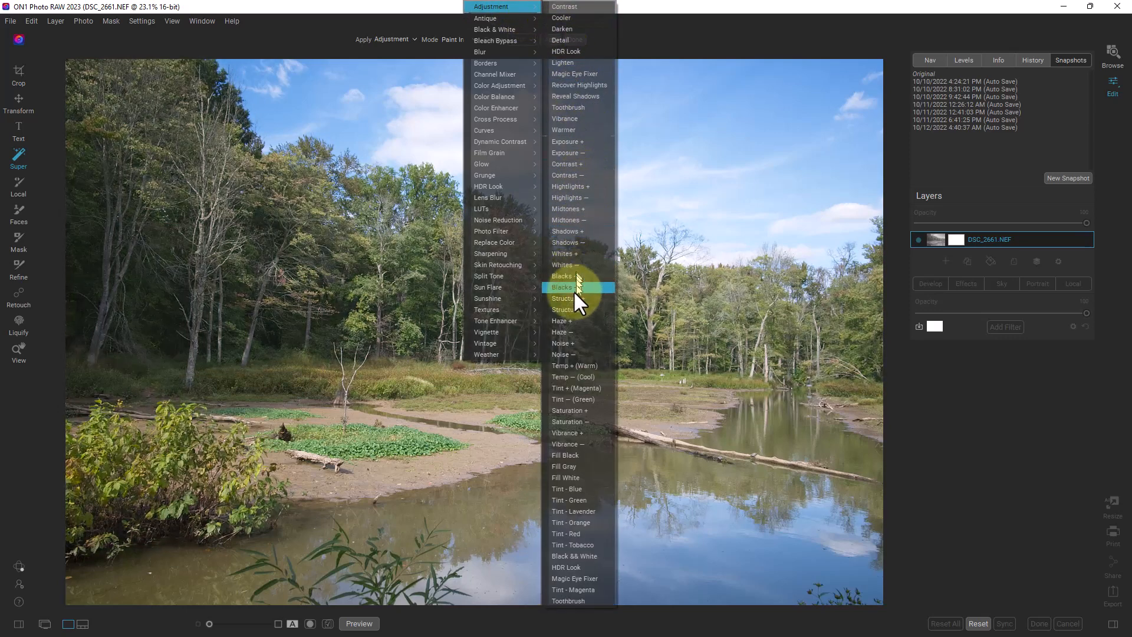
{"action": "mouse_move", "coordinate": [577, 171]}
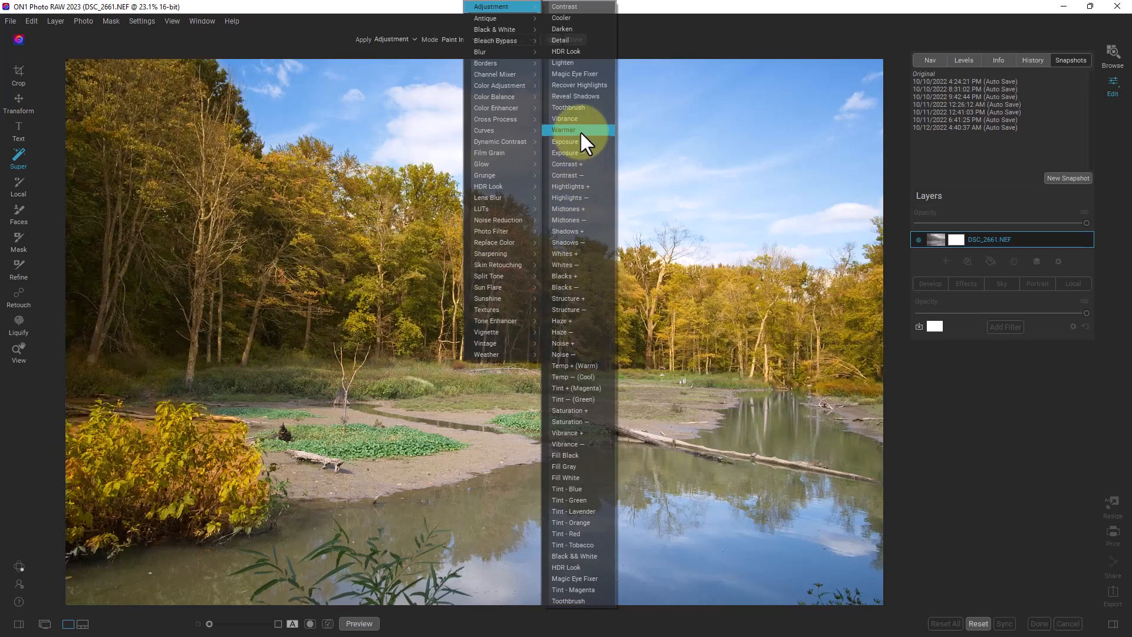
Step: Apply the Warmer adjustment preset to the selected trees and bush
{"action": "left_click", "coordinate": [564, 129]}
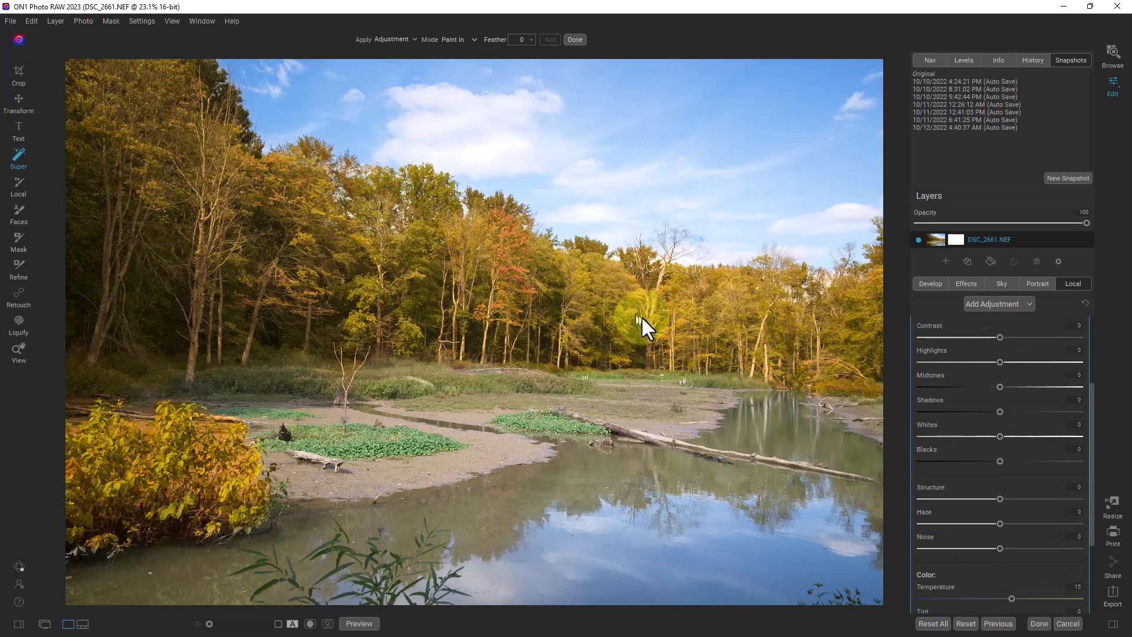
Step: Adjust the foliage Temperature slider cooler, to neutral, then back warmer
{"action": "left_click_drag", "start_coordinate": [643, 325], "coordinate": [448, 390]}
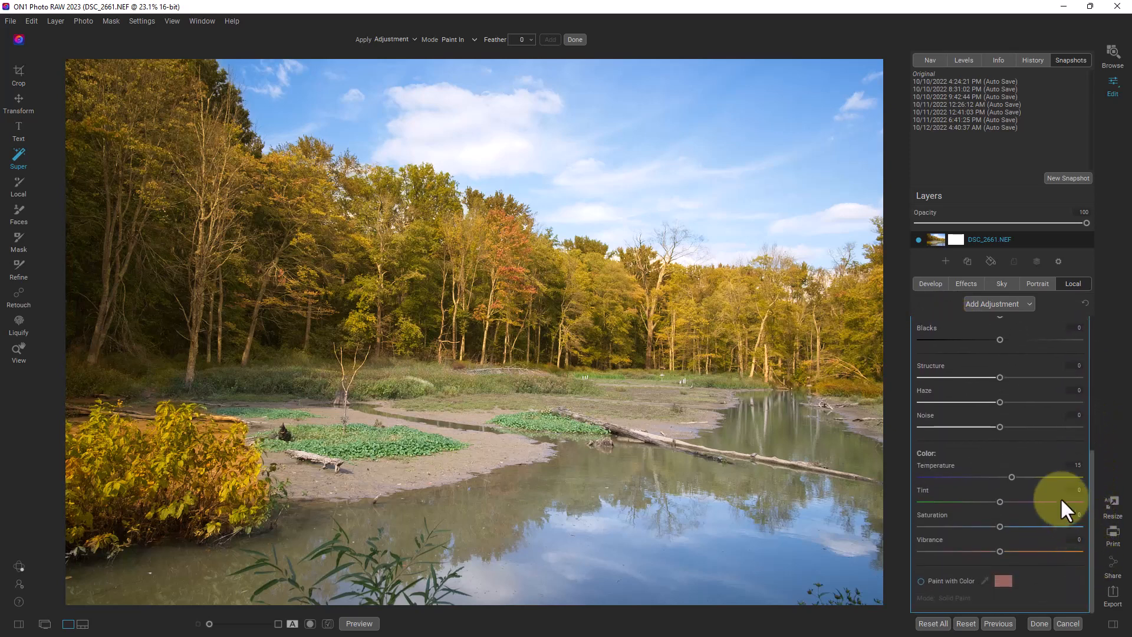
{"action": "left_click_drag", "start_coordinate": [1010, 477], "coordinate": [987, 477]}
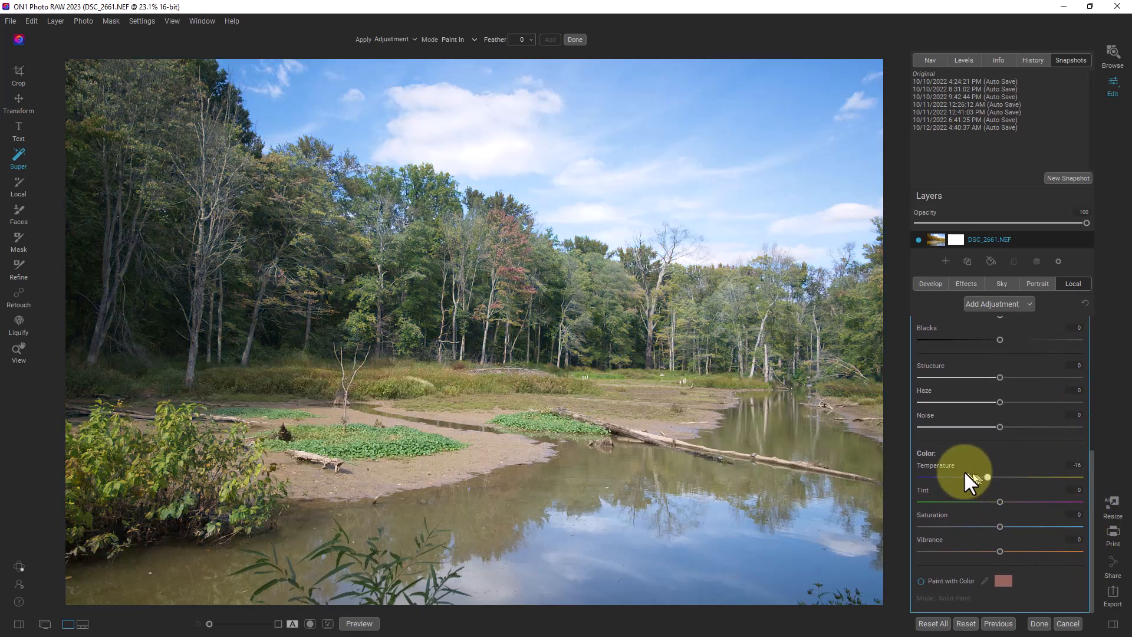
{"action": "left_click_drag", "start_coordinate": [972, 476], "coordinate": [1020, 476]}
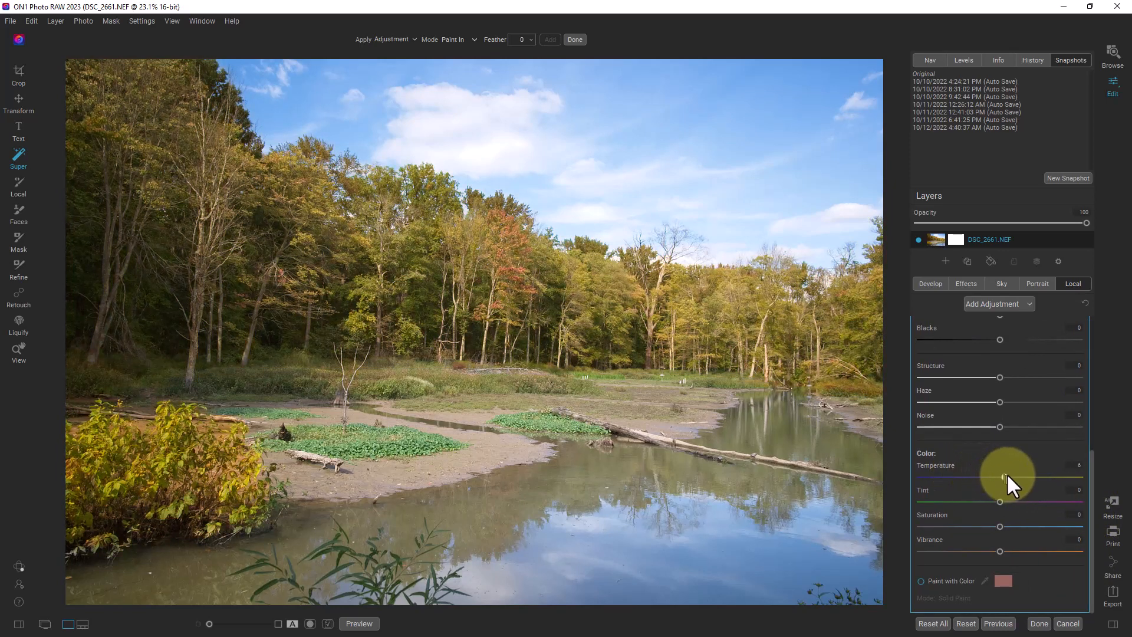
{"action": "left_click_drag", "start_coordinate": [1000, 477], "coordinate": [1018, 476]}
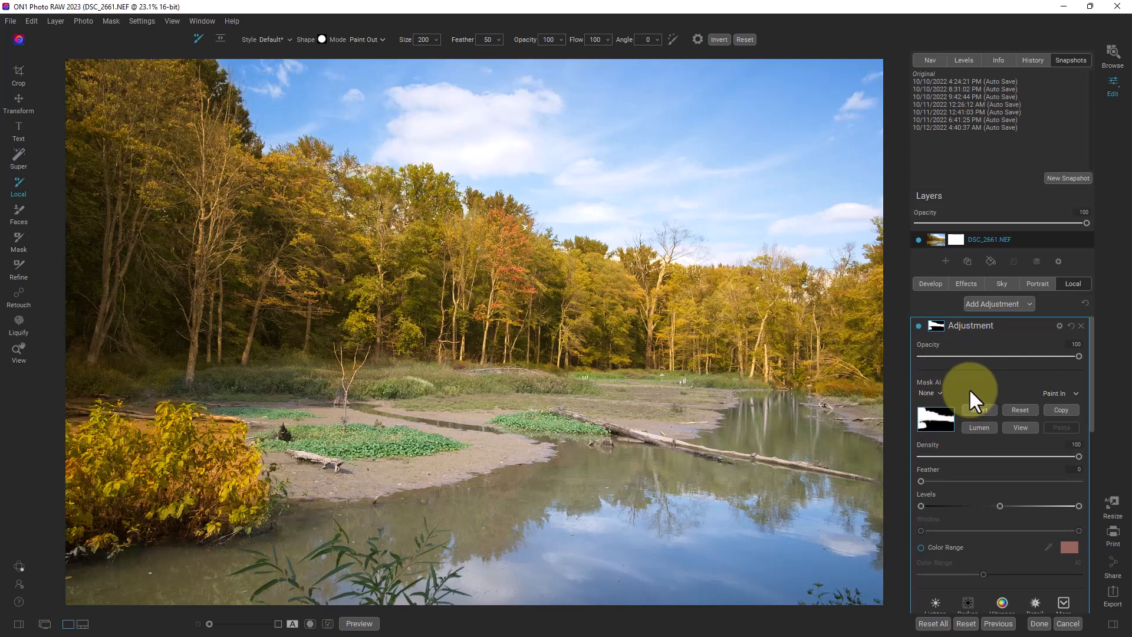
Step: View the foliage mask, brush across the left-hand bush, then hide the mask
{"action": "left_click", "coordinate": [1020, 428]}
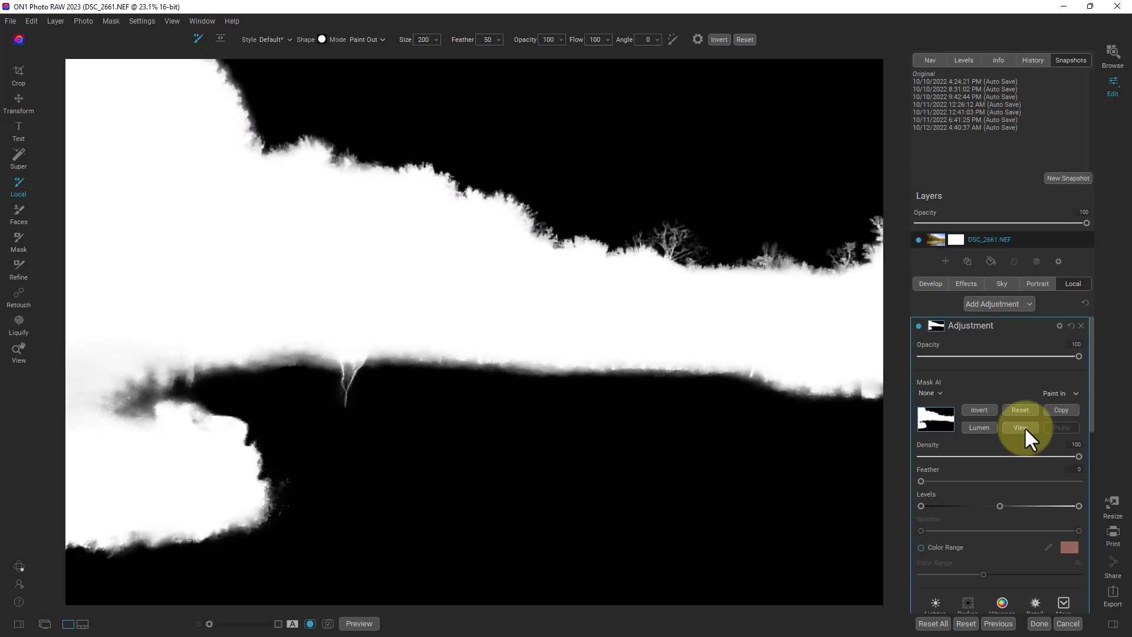
{"action": "mouse_move", "coordinate": [175, 447]}
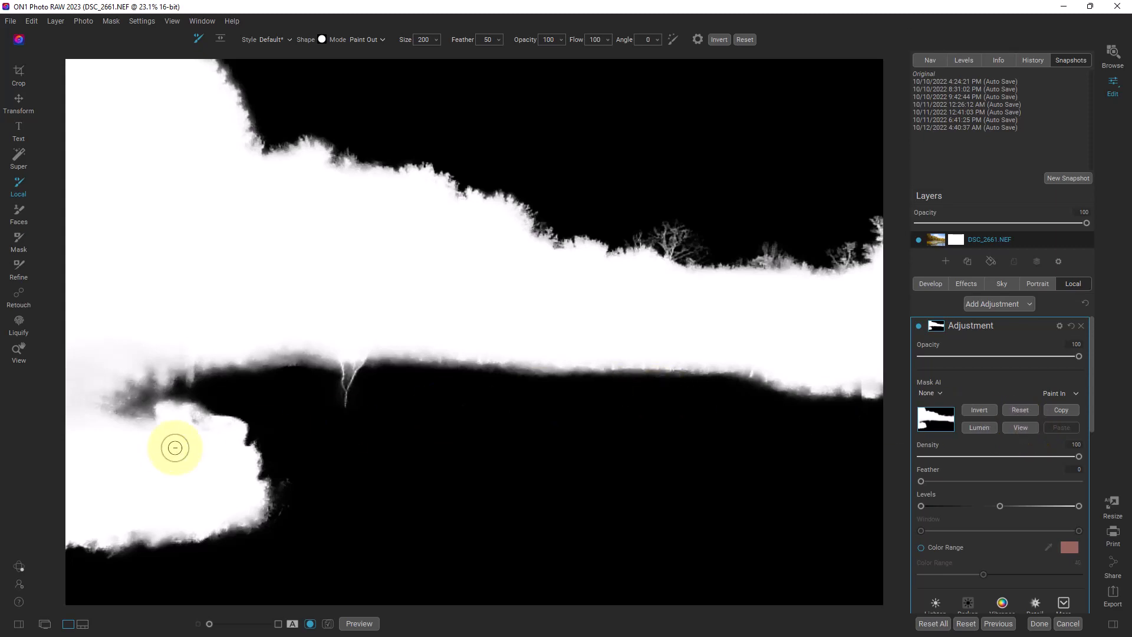
{"action": "left_click_drag", "start_coordinate": [174, 447], "coordinate": [755, 449]}
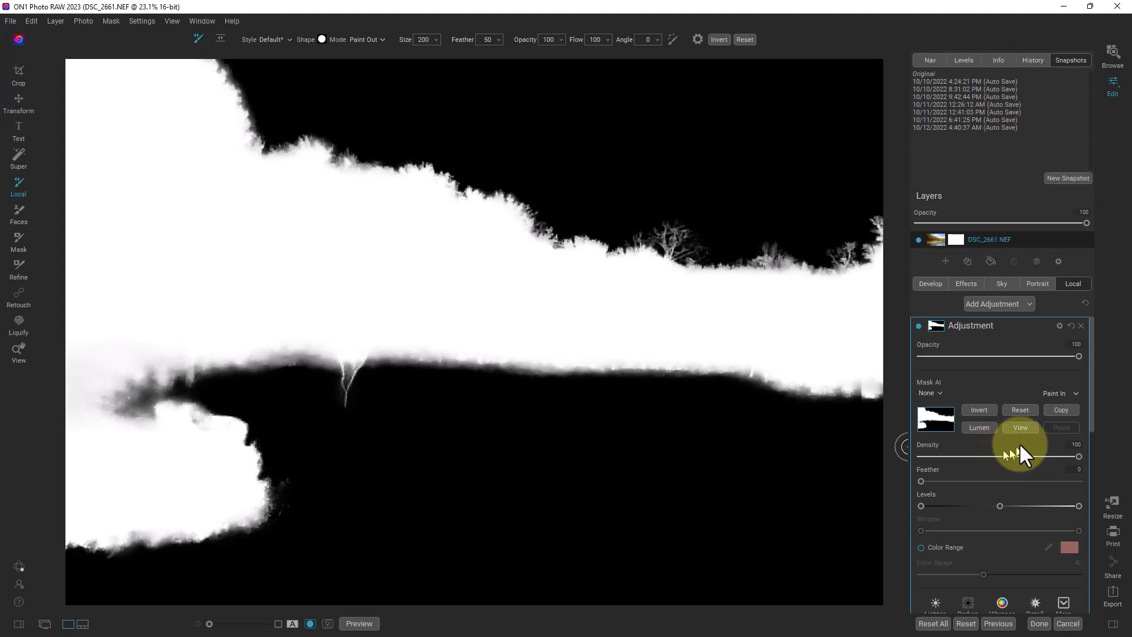
{"action": "left_click", "coordinate": [1020, 428]}
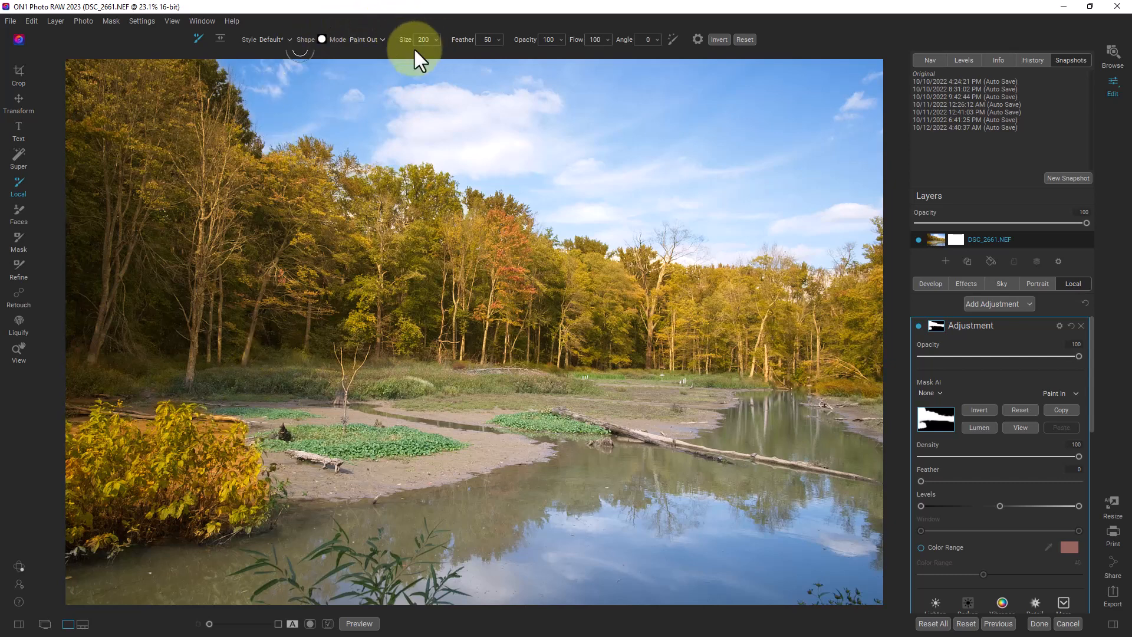
{"action": "mouse_move", "coordinate": [384, 56]}
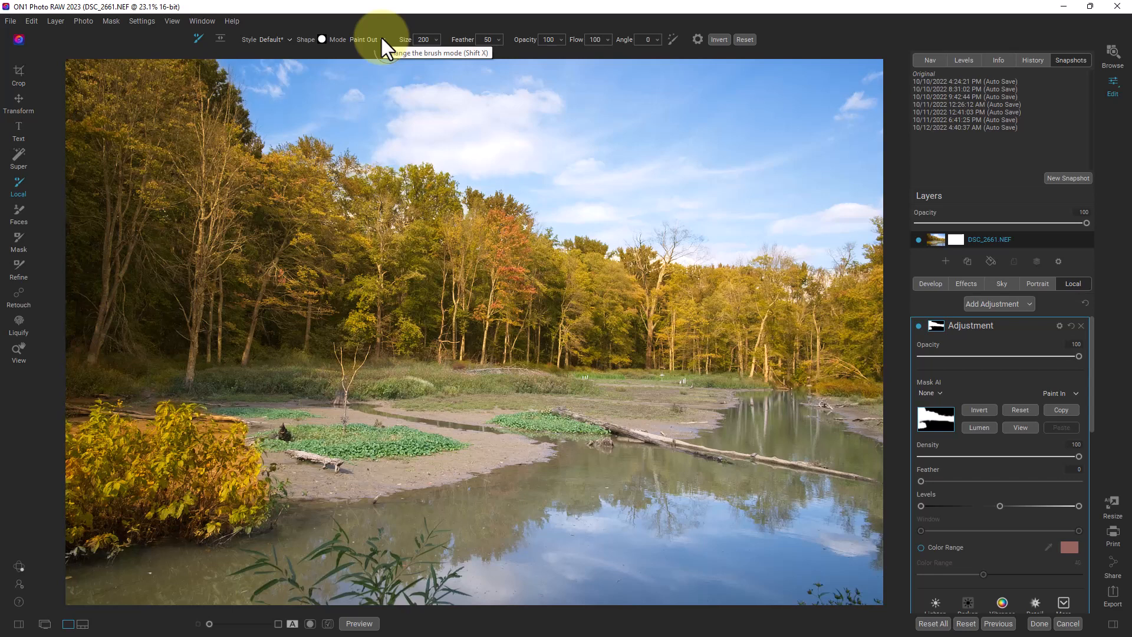
Step: Check the brush Mode dropdown and keep Paint Out selected
{"action": "left_click", "coordinate": [371, 39]}
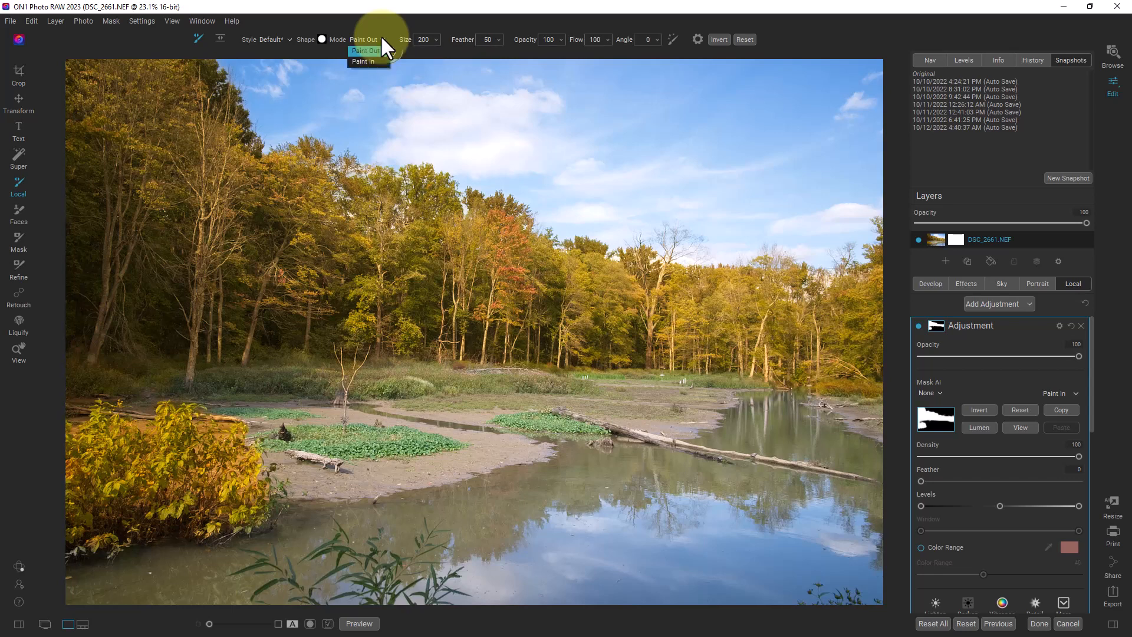
{"action": "left_click", "coordinate": [365, 51]}
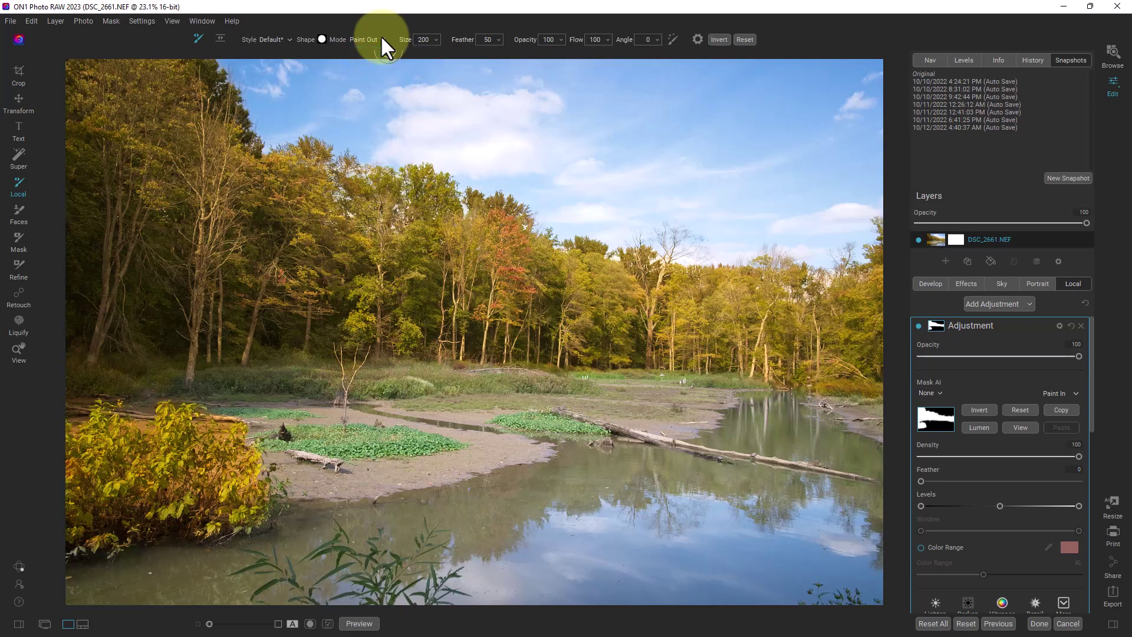
{"action": "left_click", "coordinate": [368, 40]}
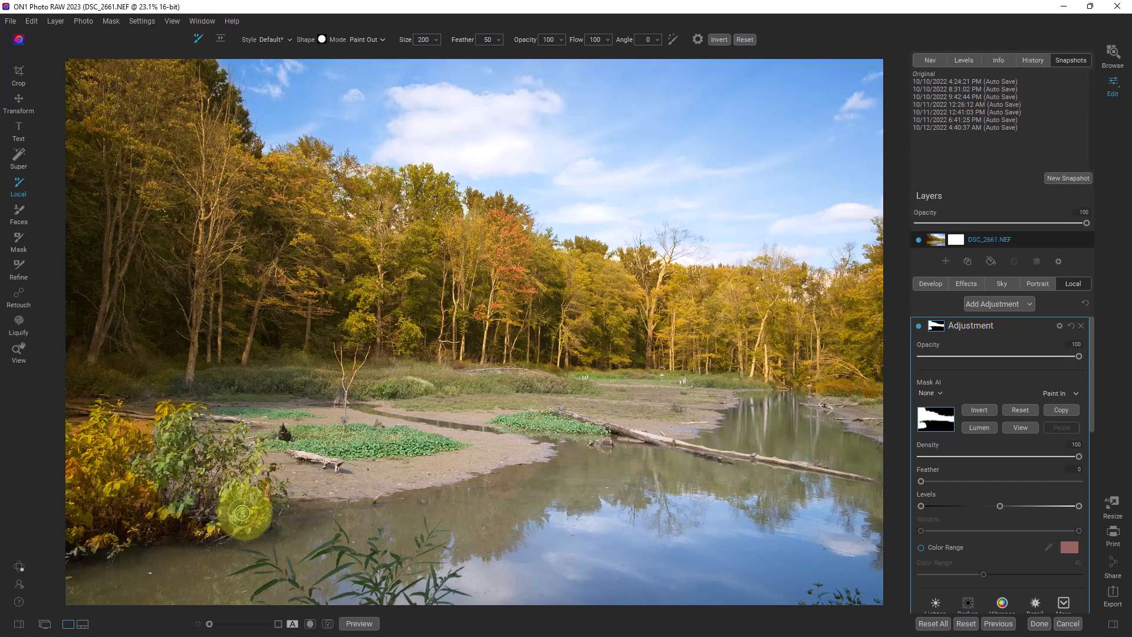
Step: Show the mask and paint the lower-left bush out until it turns black
{"action": "left_click_drag", "start_coordinate": [243, 514], "coordinate": [429, 368]}
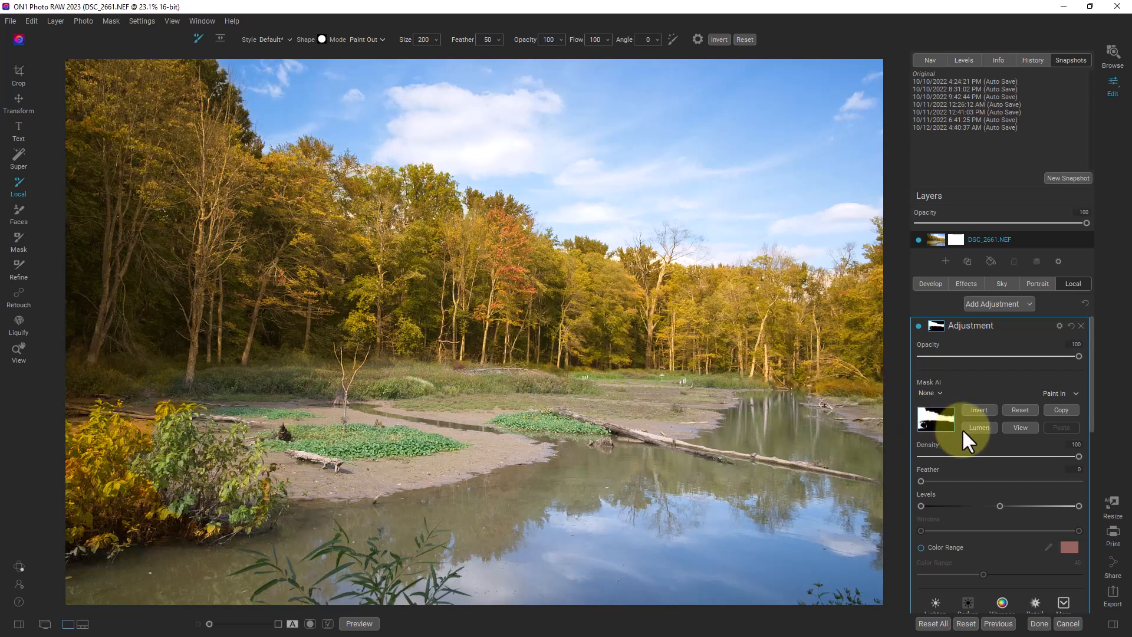
{"action": "left_click", "coordinate": [1020, 427]}
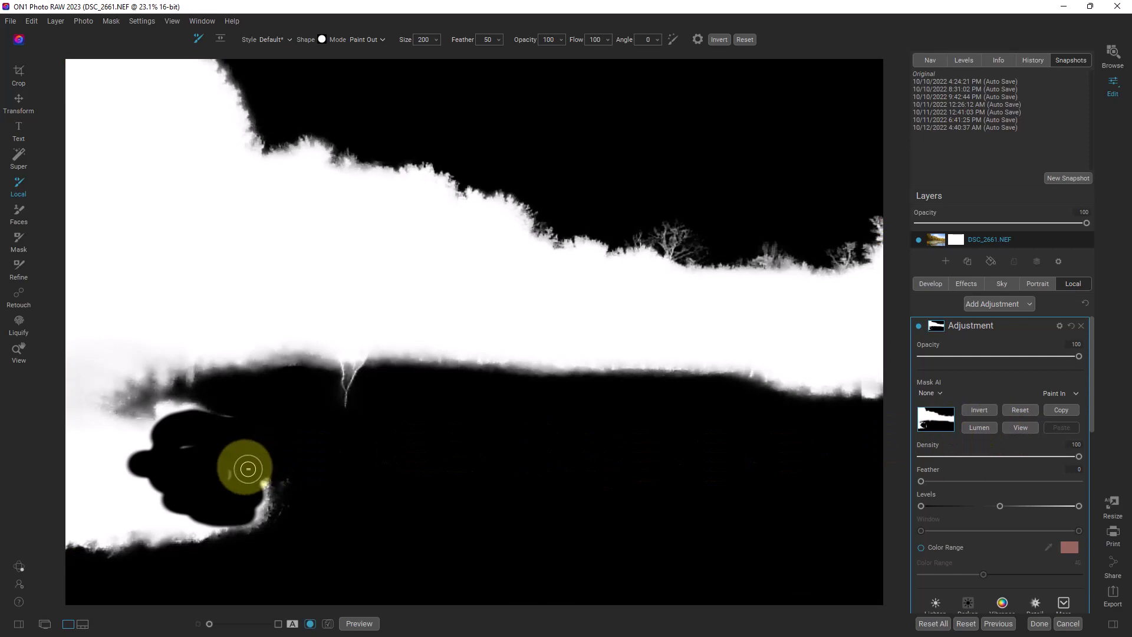
{"action": "left_click_drag", "start_coordinate": [248, 469], "coordinate": [184, 414]}
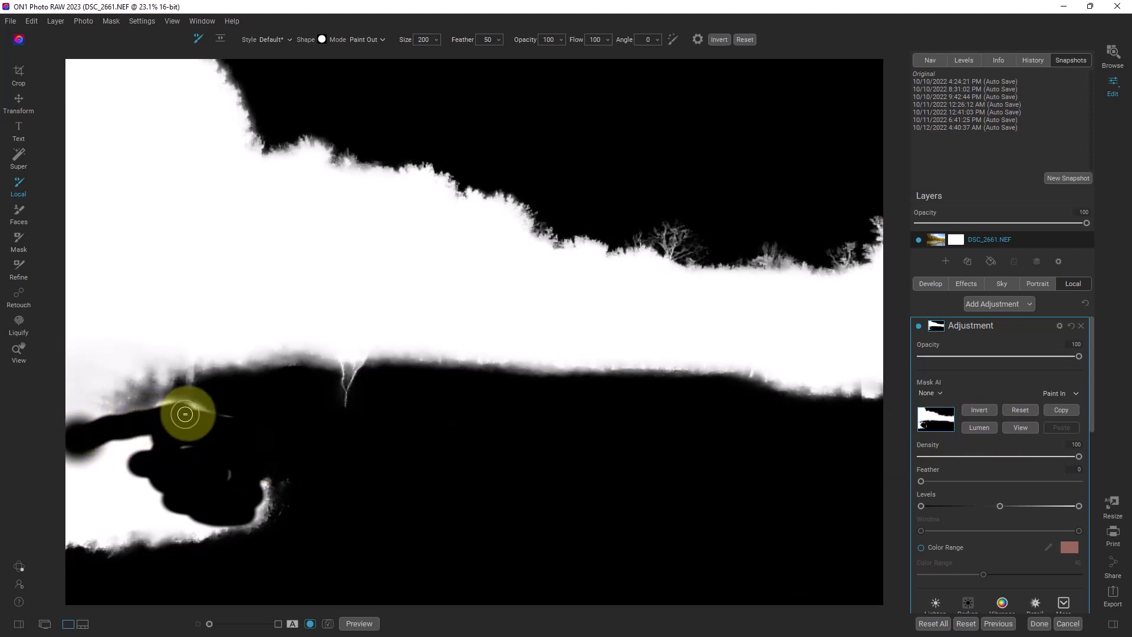
{"action": "left_click_drag", "start_coordinate": [184, 414], "coordinate": [273, 492]}
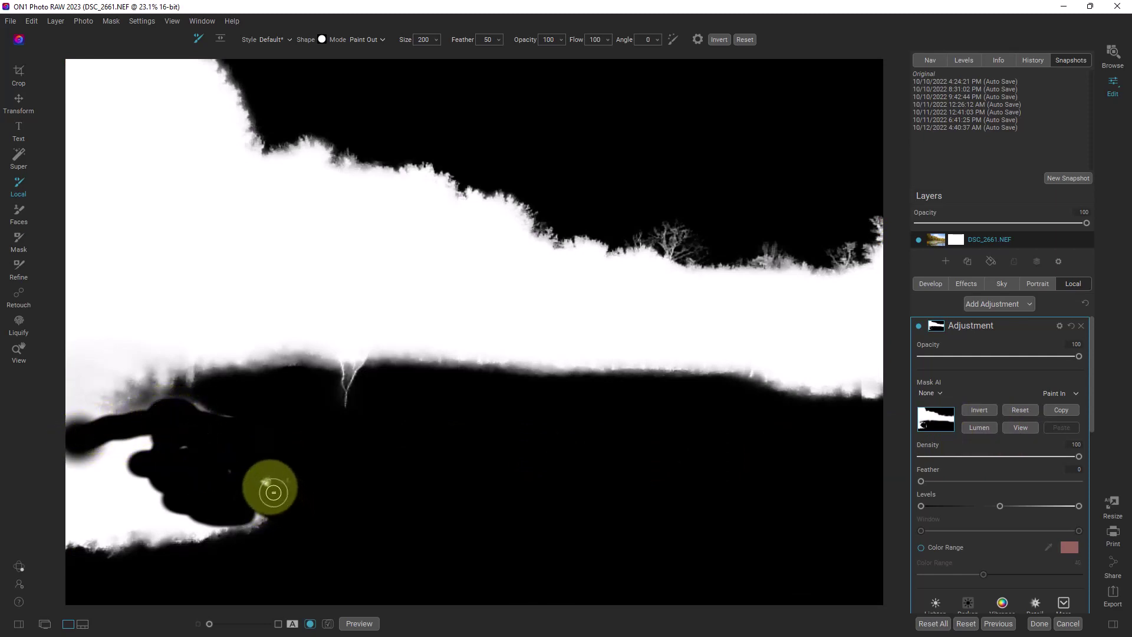
{"action": "left_click_drag", "start_coordinate": [273, 492], "coordinate": [70, 523]}
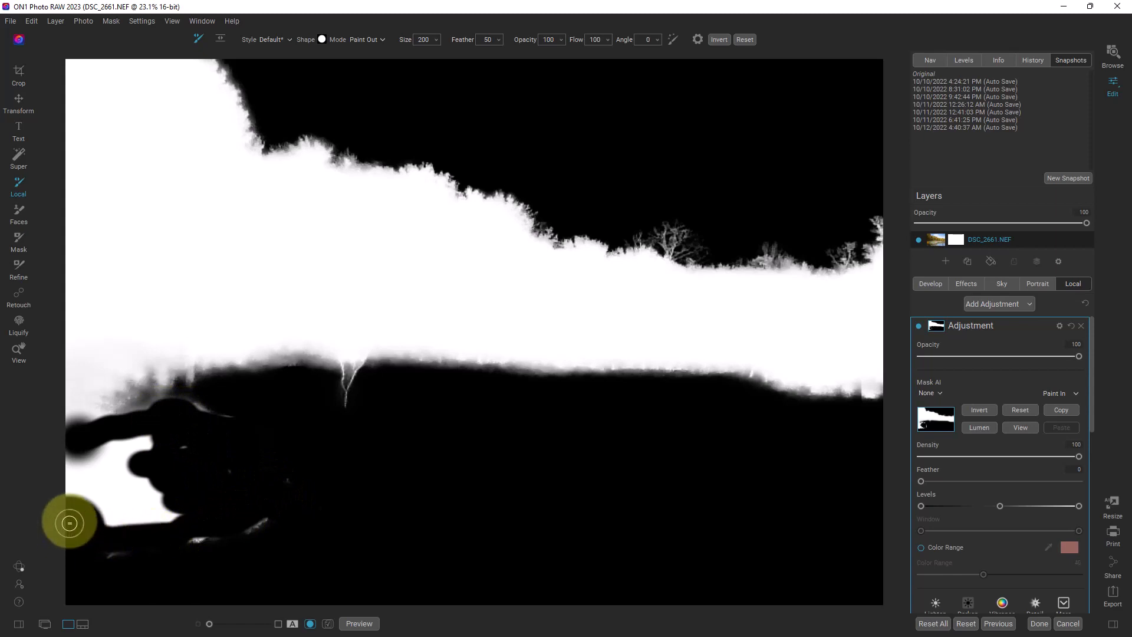
{"action": "left_click_drag", "start_coordinate": [70, 523], "coordinate": [119, 451]}
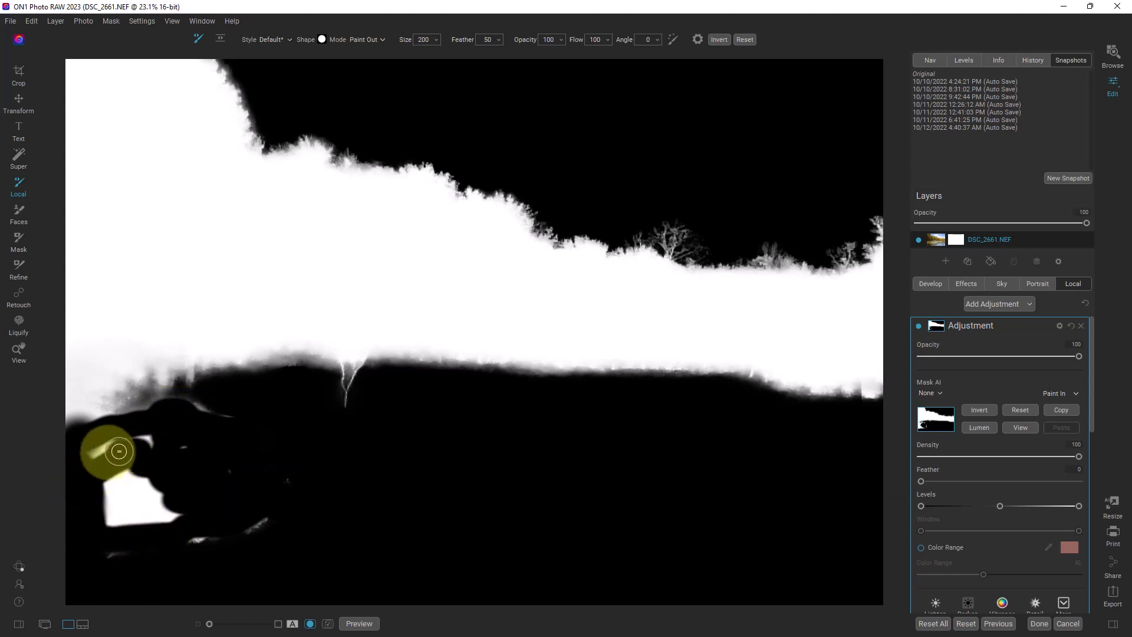
{"action": "left_click_drag", "start_coordinate": [119, 451], "coordinate": [193, 412]}
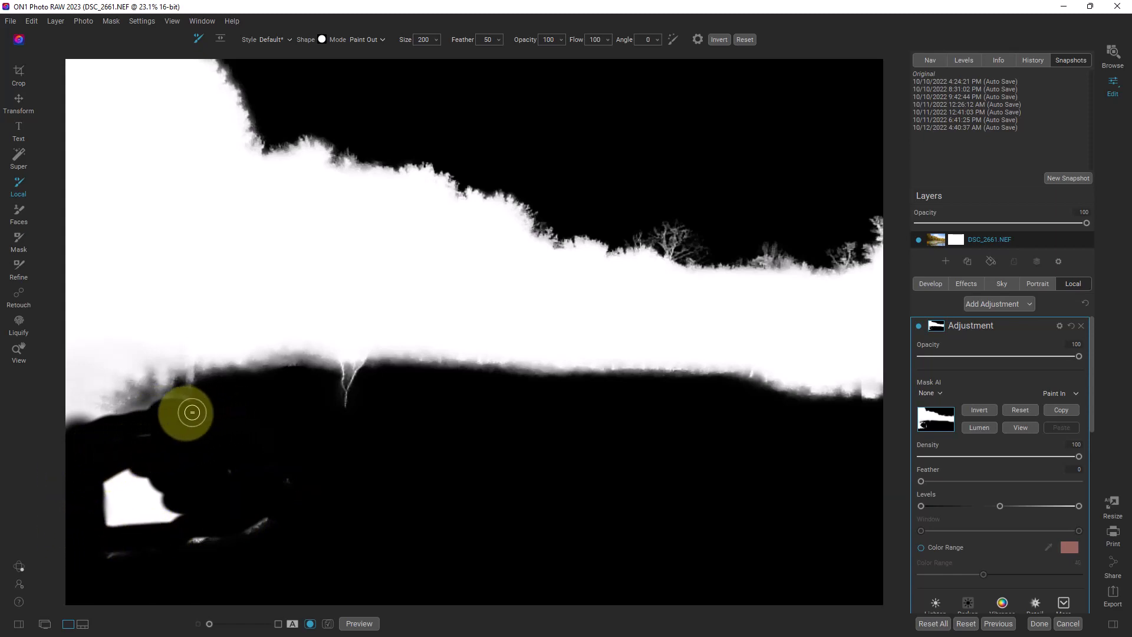
{"action": "left_click_drag", "start_coordinate": [192, 412], "coordinate": [128, 547]}
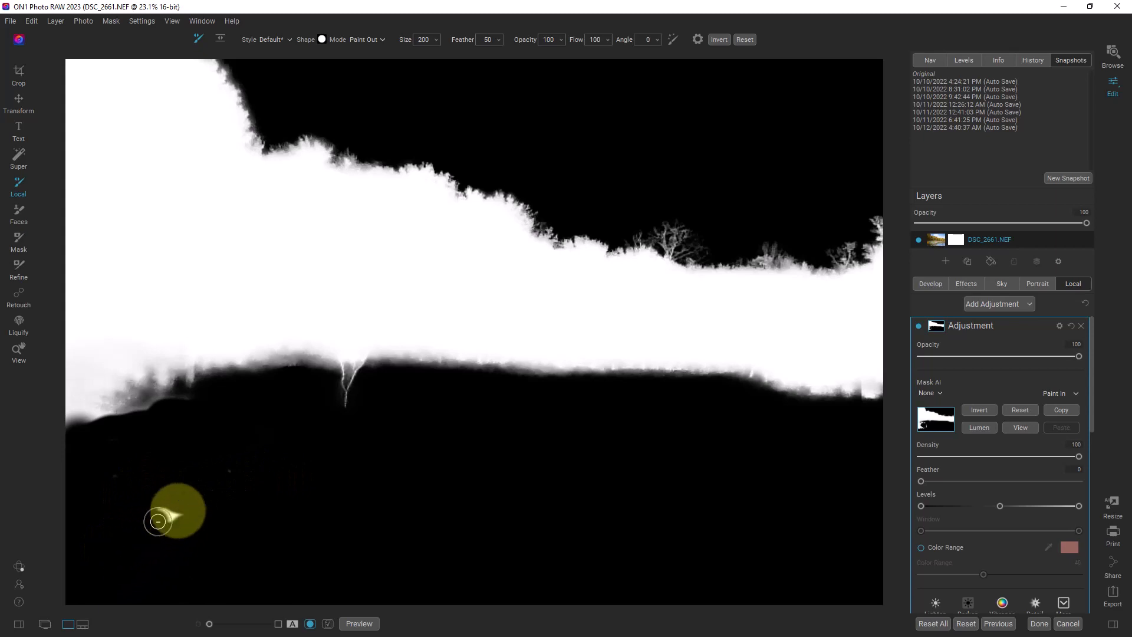
{"action": "mouse_move", "coordinate": [985, 489]}
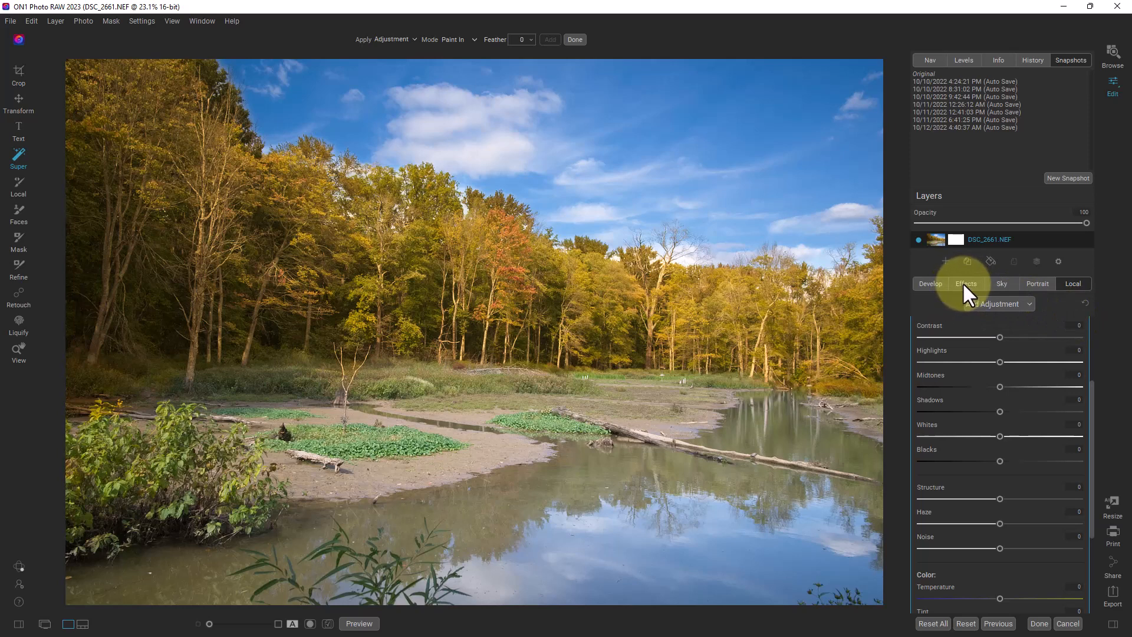
{"action": "mouse_move", "coordinate": [1025, 294]}
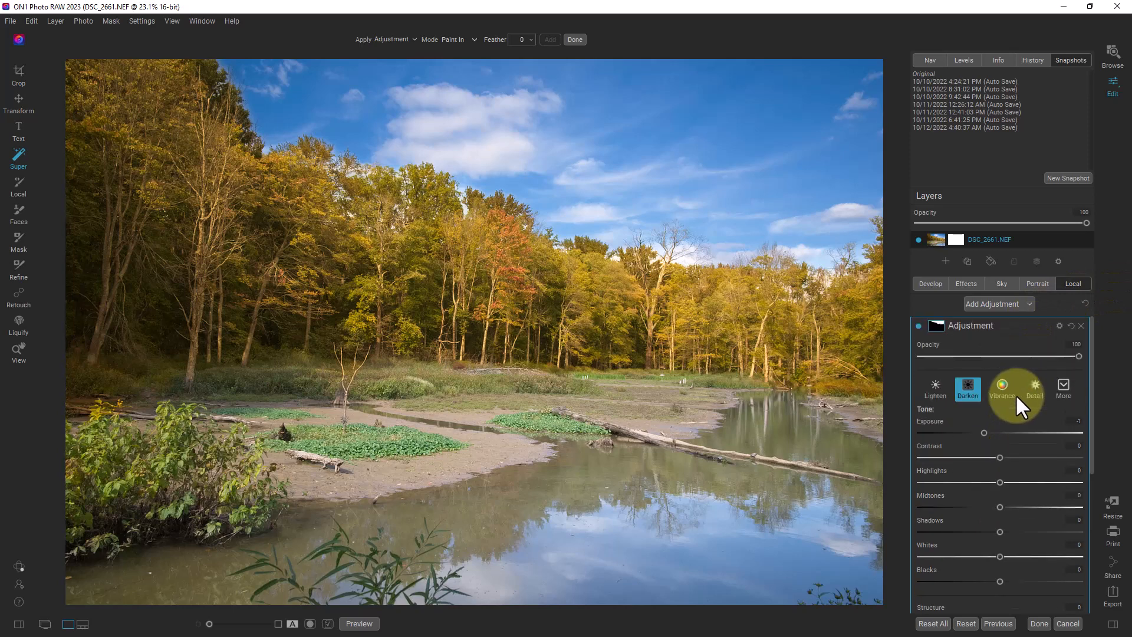
Step: Set the Darken adjustment's Exposure slider to -0.5
{"action": "left_click_drag", "start_coordinate": [984, 432], "coordinate": [993, 434]}
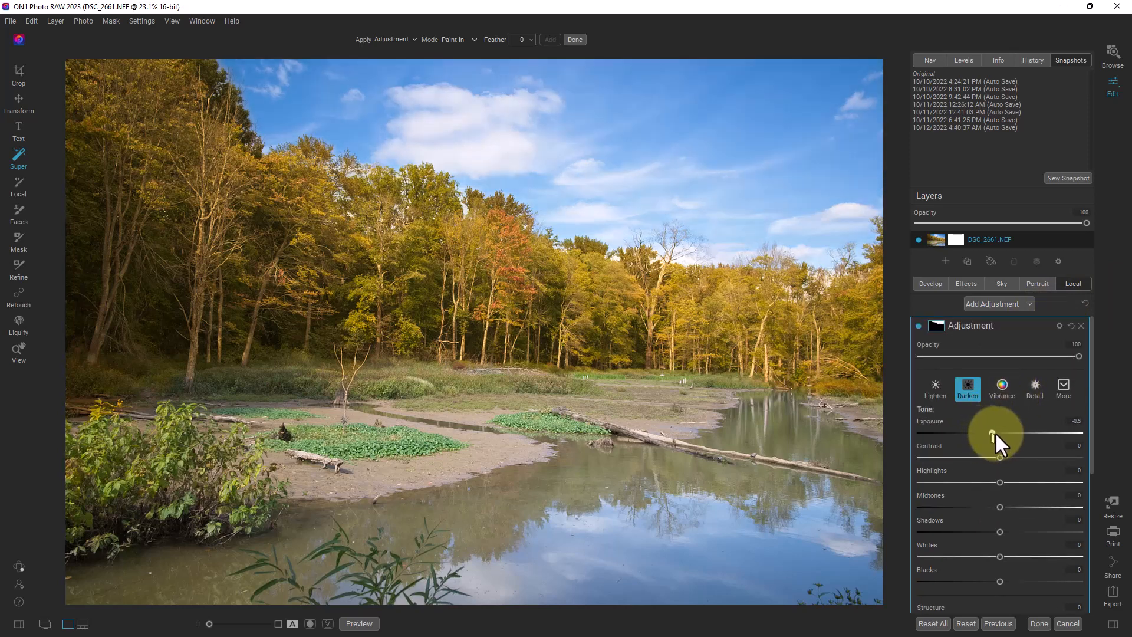
{"action": "left_click_drag", "start_coordinate": [995, 434], "coordinate": [981, 434]}
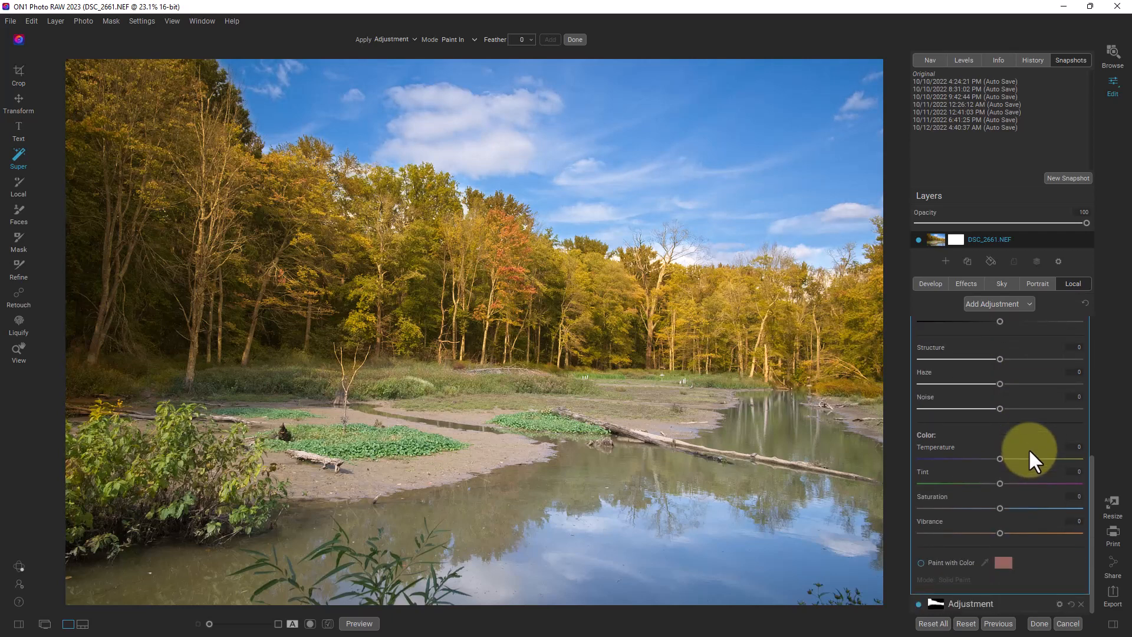
{"action": "left_click", "coordinate": [967, 388]}
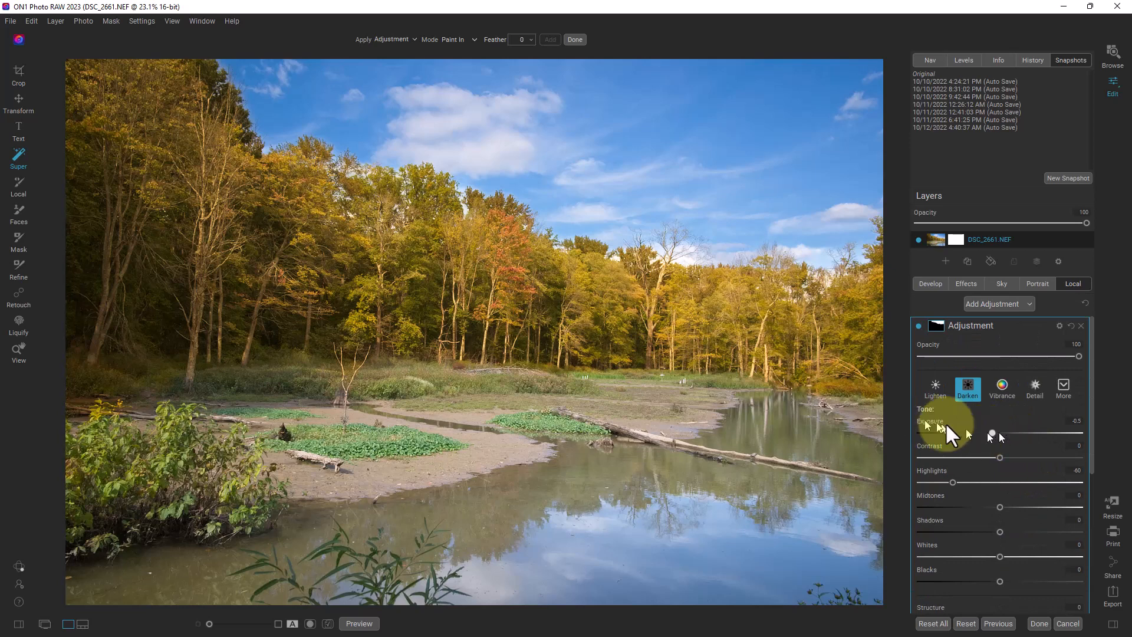
{"action": "mouse_move", "coordinate": [1027, 442]}
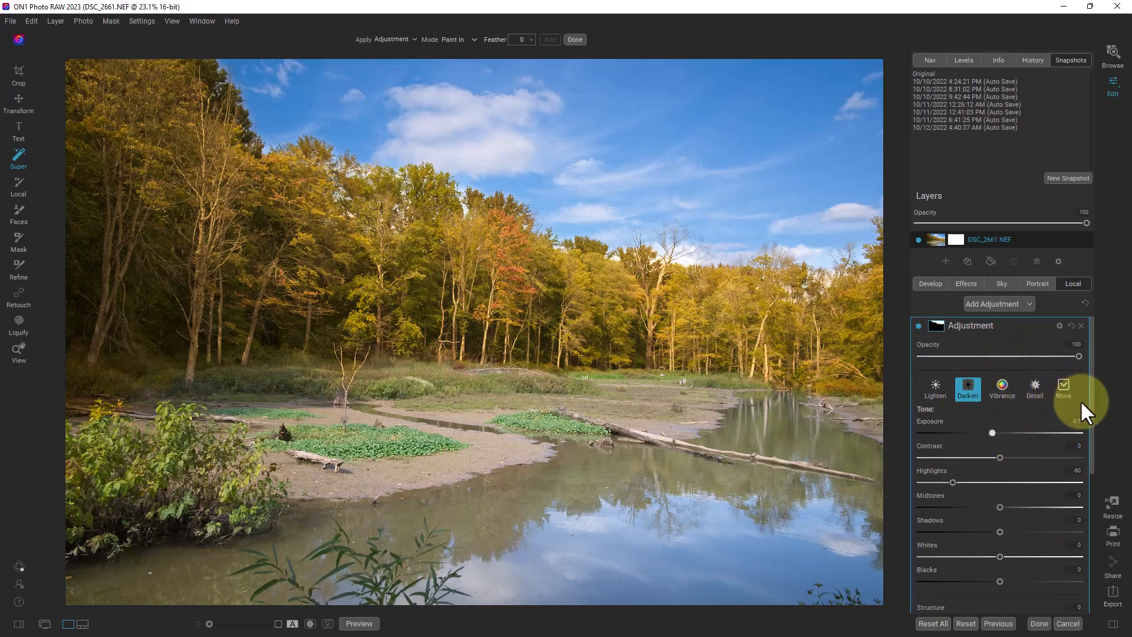
Step: Scroll down the Darken adjustment's settings panel
{"action": "scroll", "scroll_direction": "down", "scroll_amount": 3}
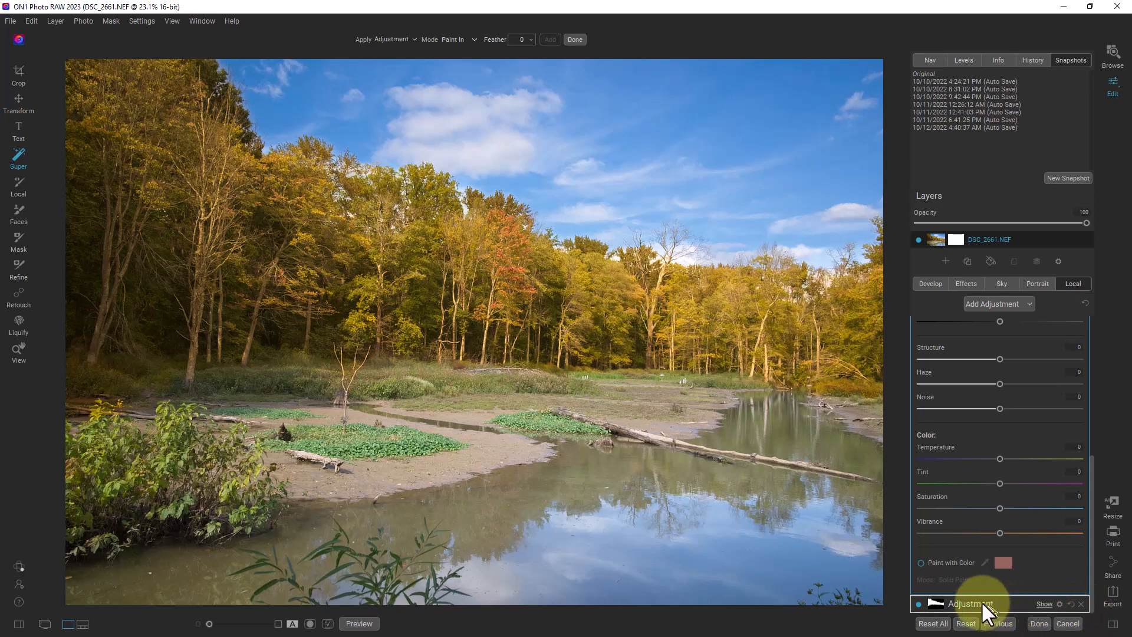
{"action": "mouse_move", "coordinate": [1017, 621]}
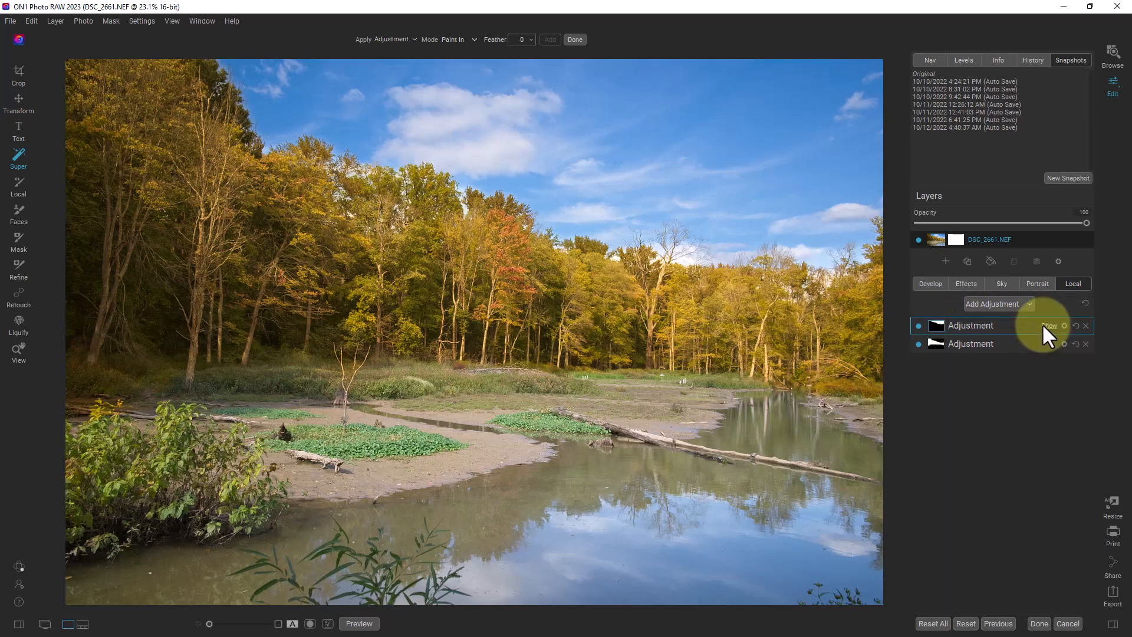
{"action": "left_click", "coordinate": [970, 326]}
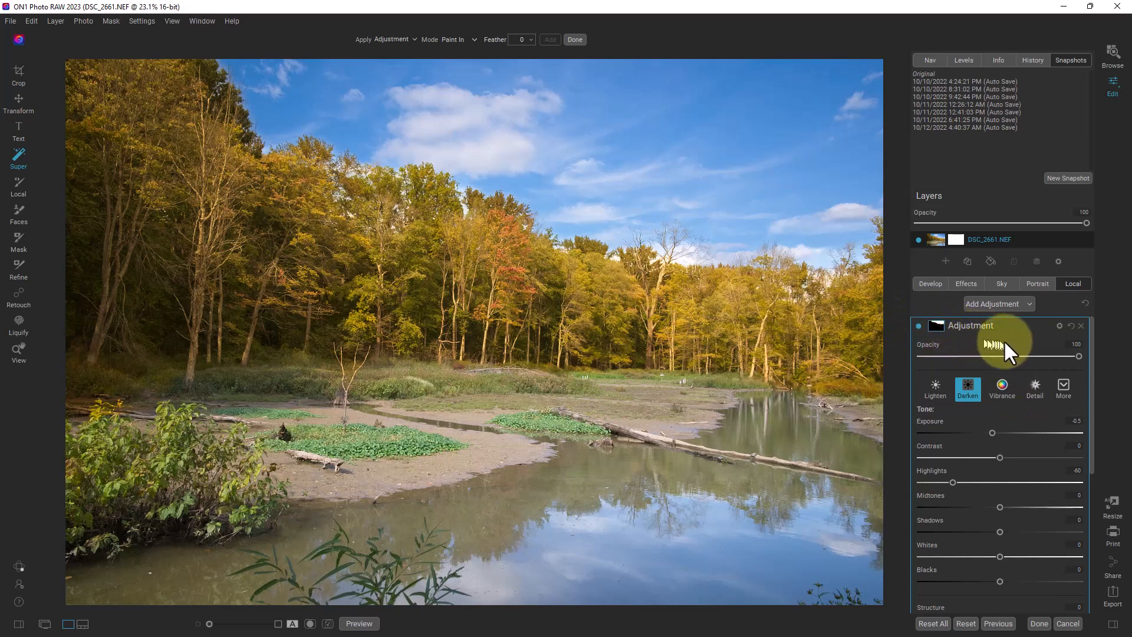
{"action": "mouse_move", "coordinate": [1081, 358]}
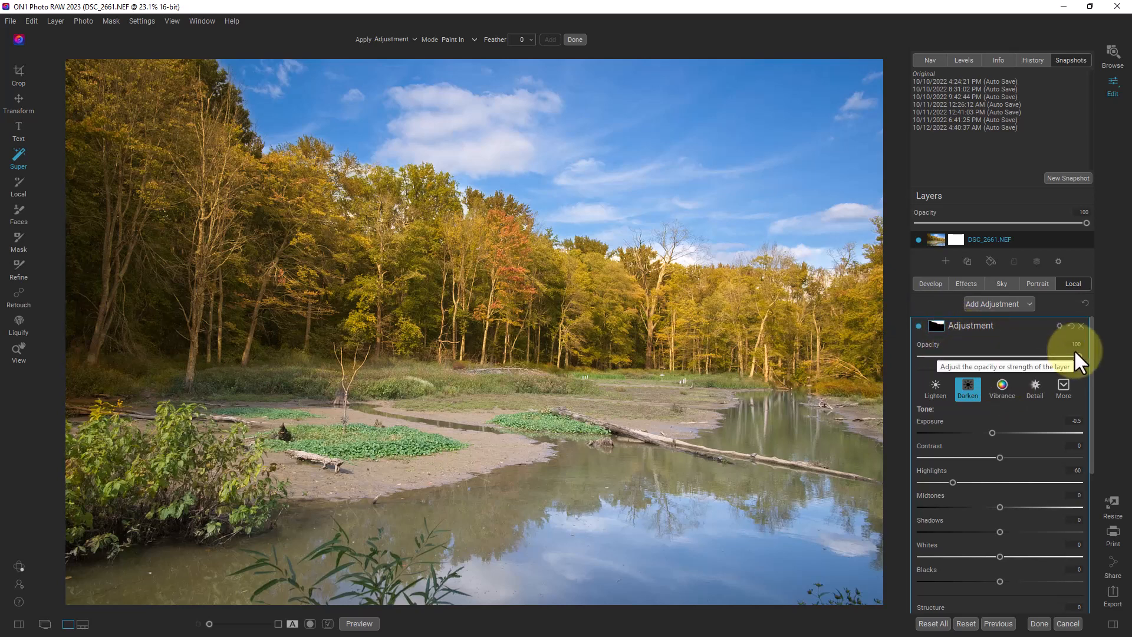